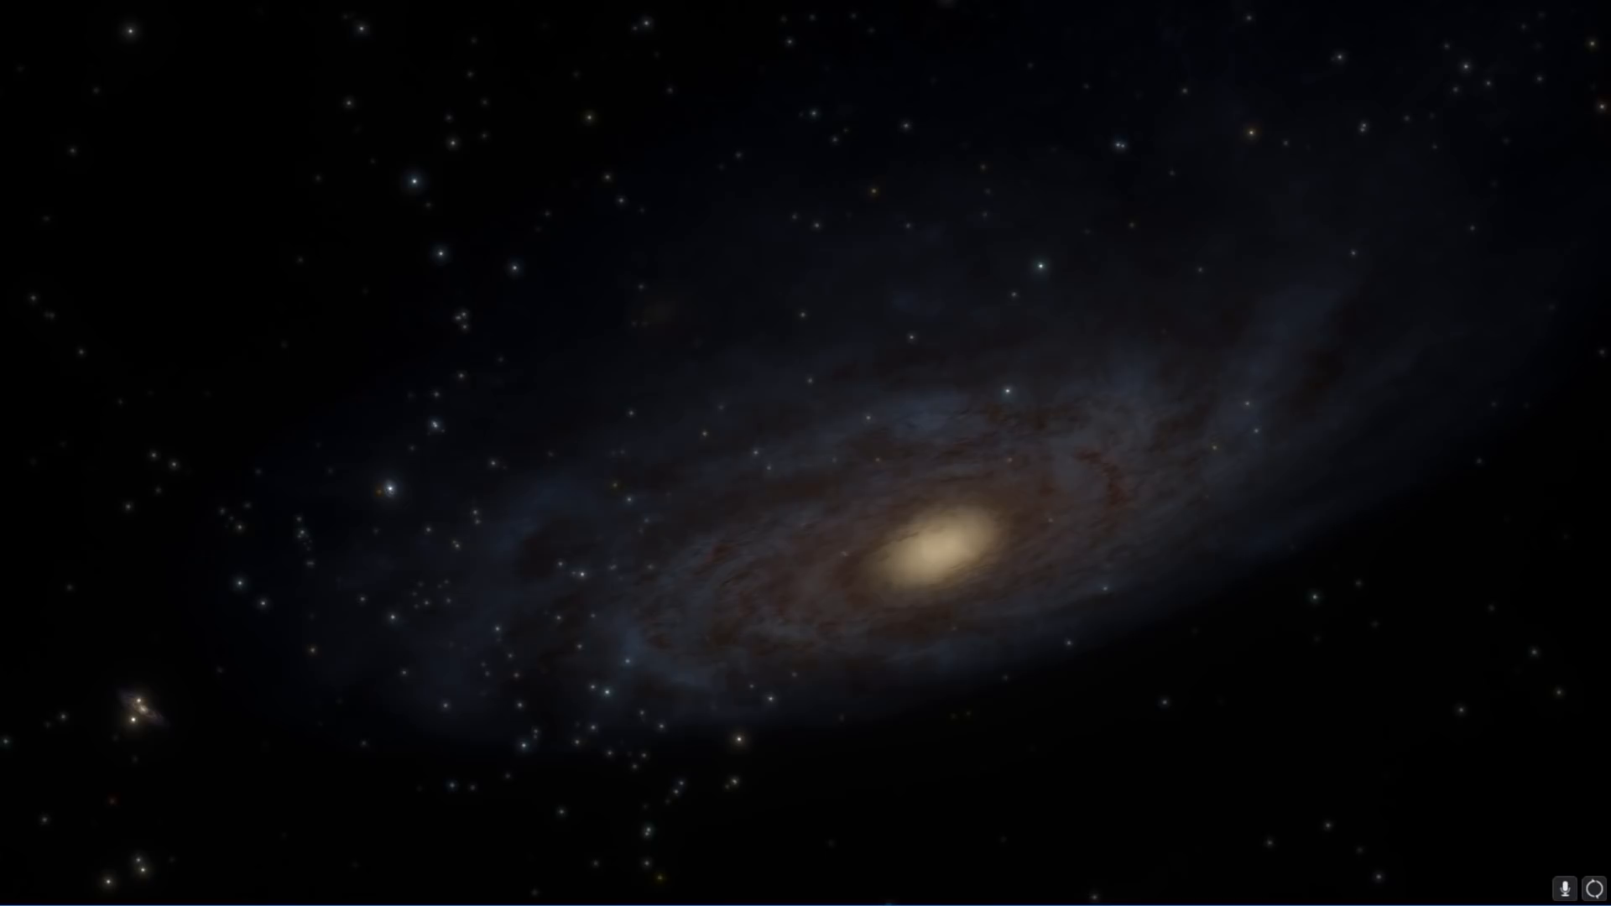
- Fly away from the spiral galaxy at about 69 kly/sec until two neighbouring galaxies come into view
scroll("down", 3)
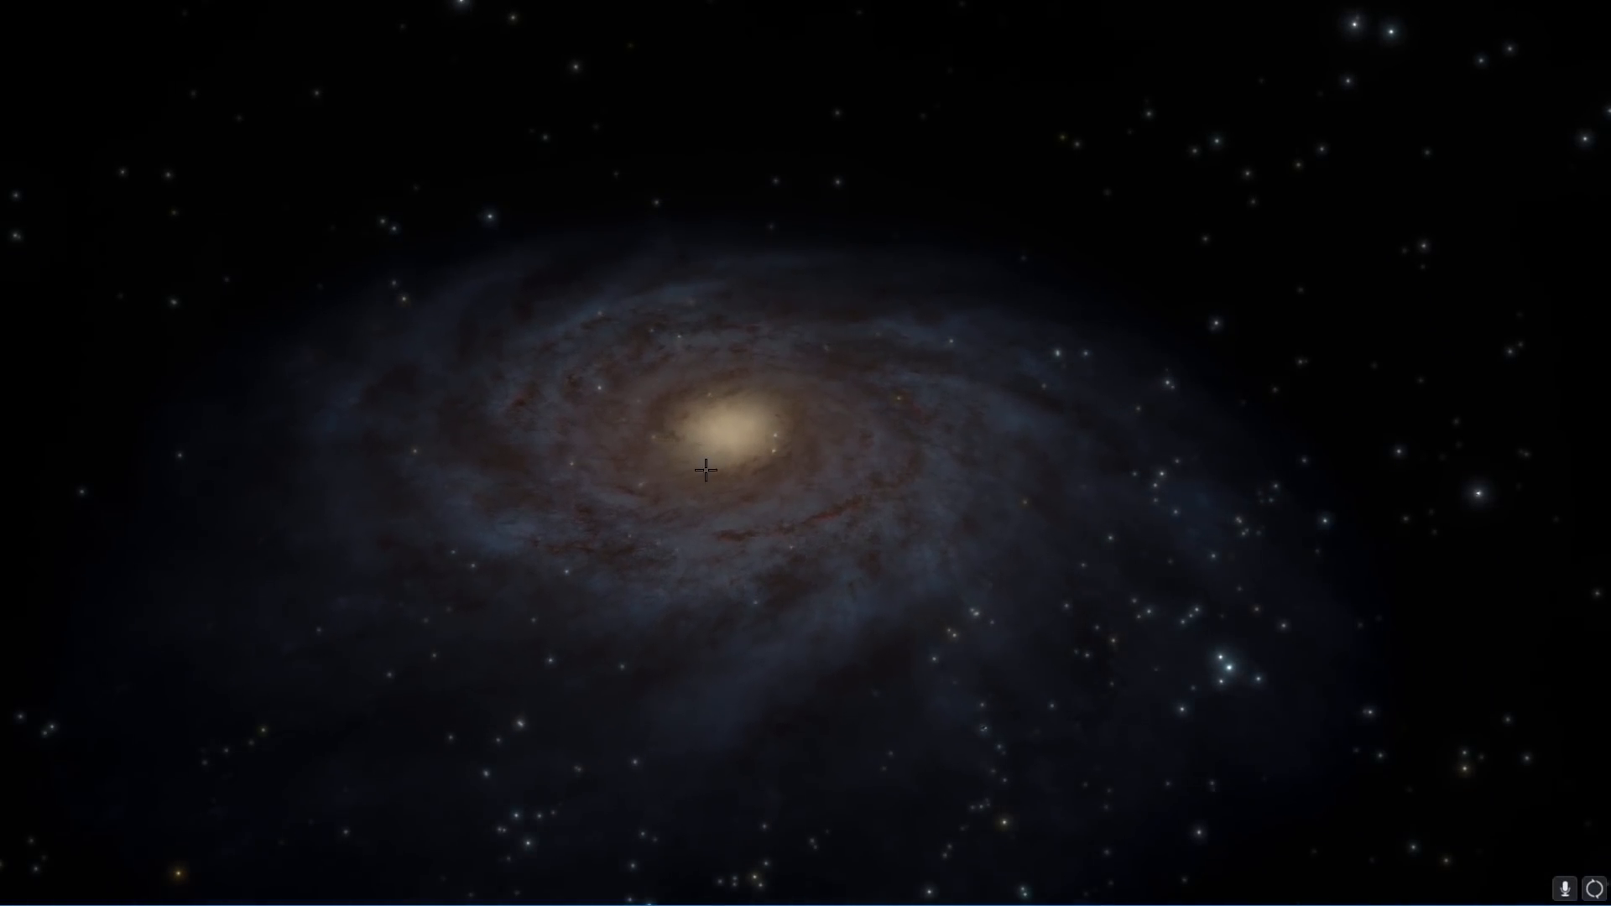
scroll("down", 3)
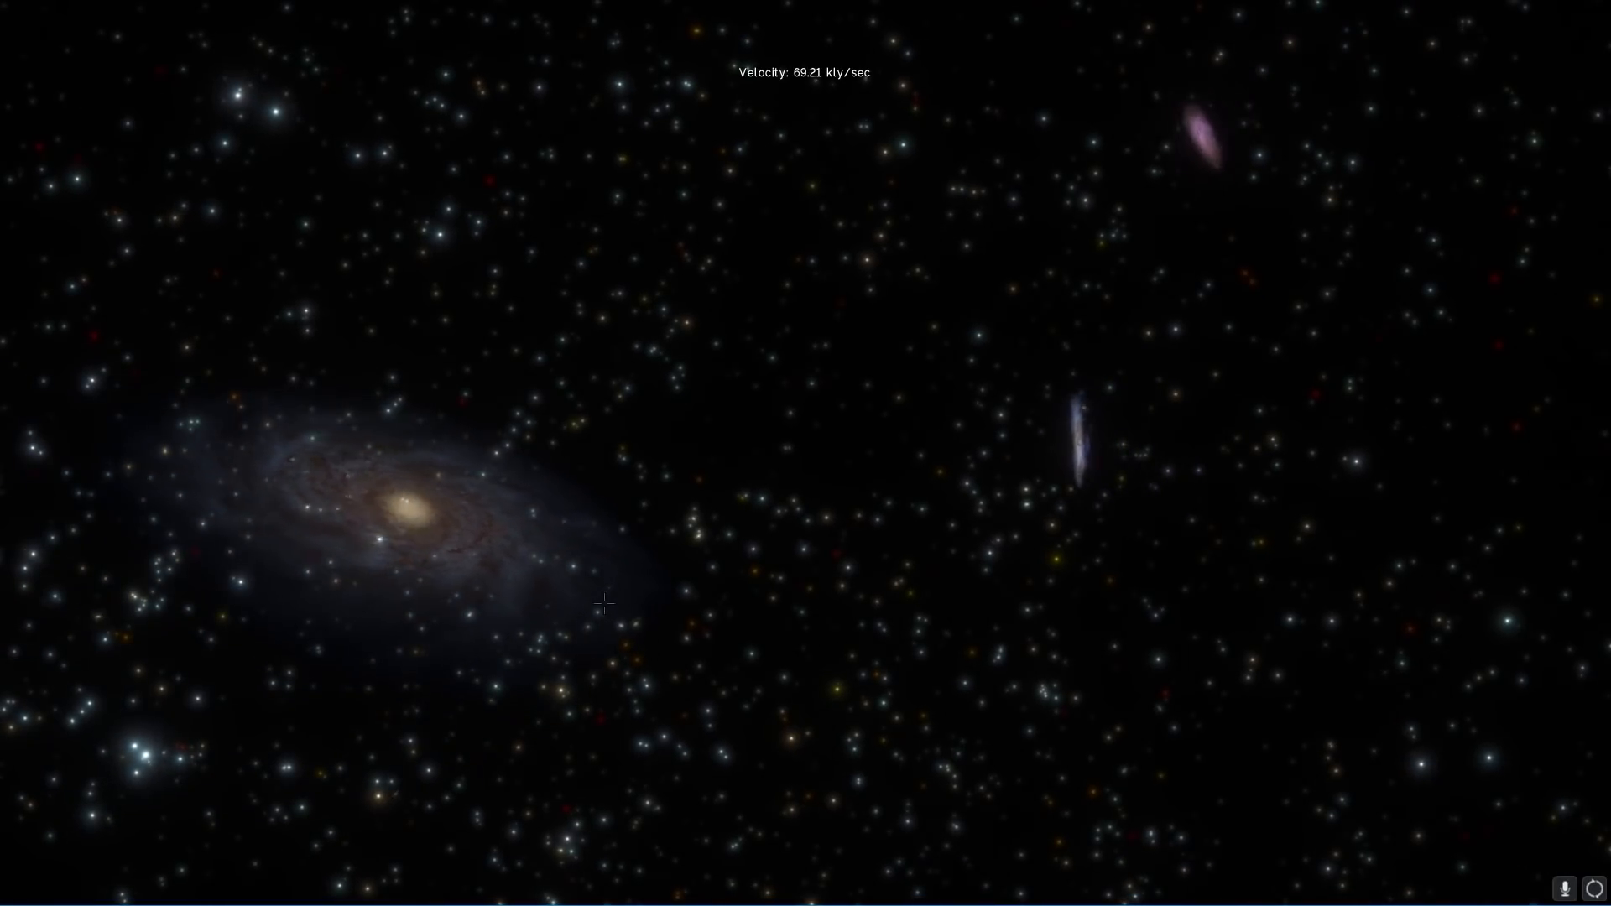
- Approach the spiral galaxy so it fills the view beside its small irregular companion
scroll("down", 3)
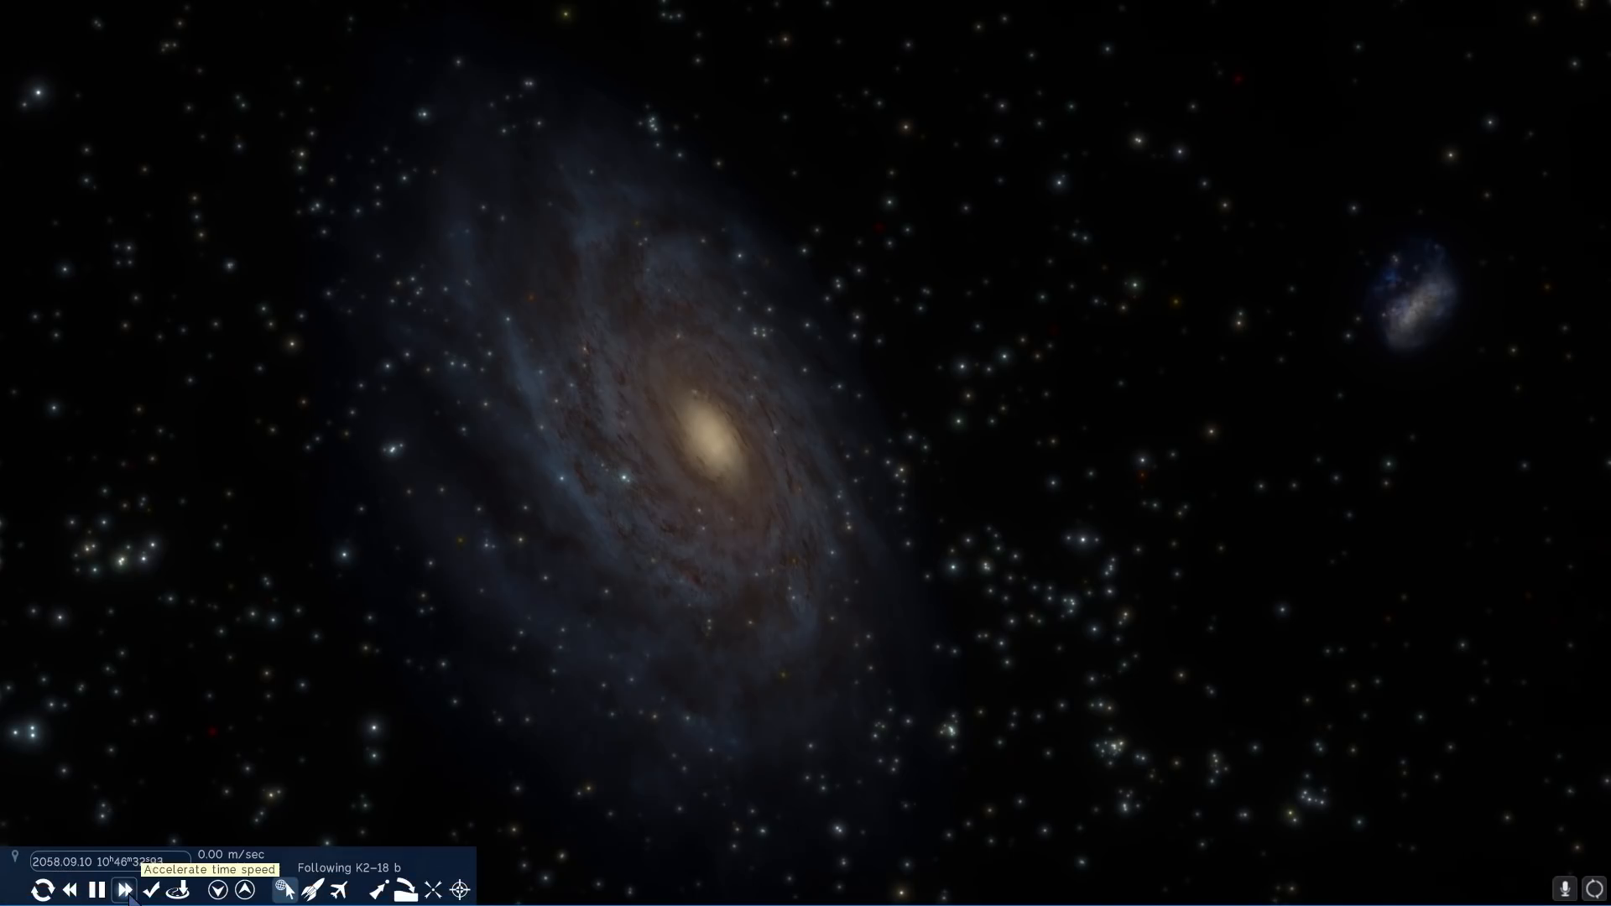
- Accelerate time to billions of times normal until the year 2556, then restore the normal rate
left_click(129, 890)
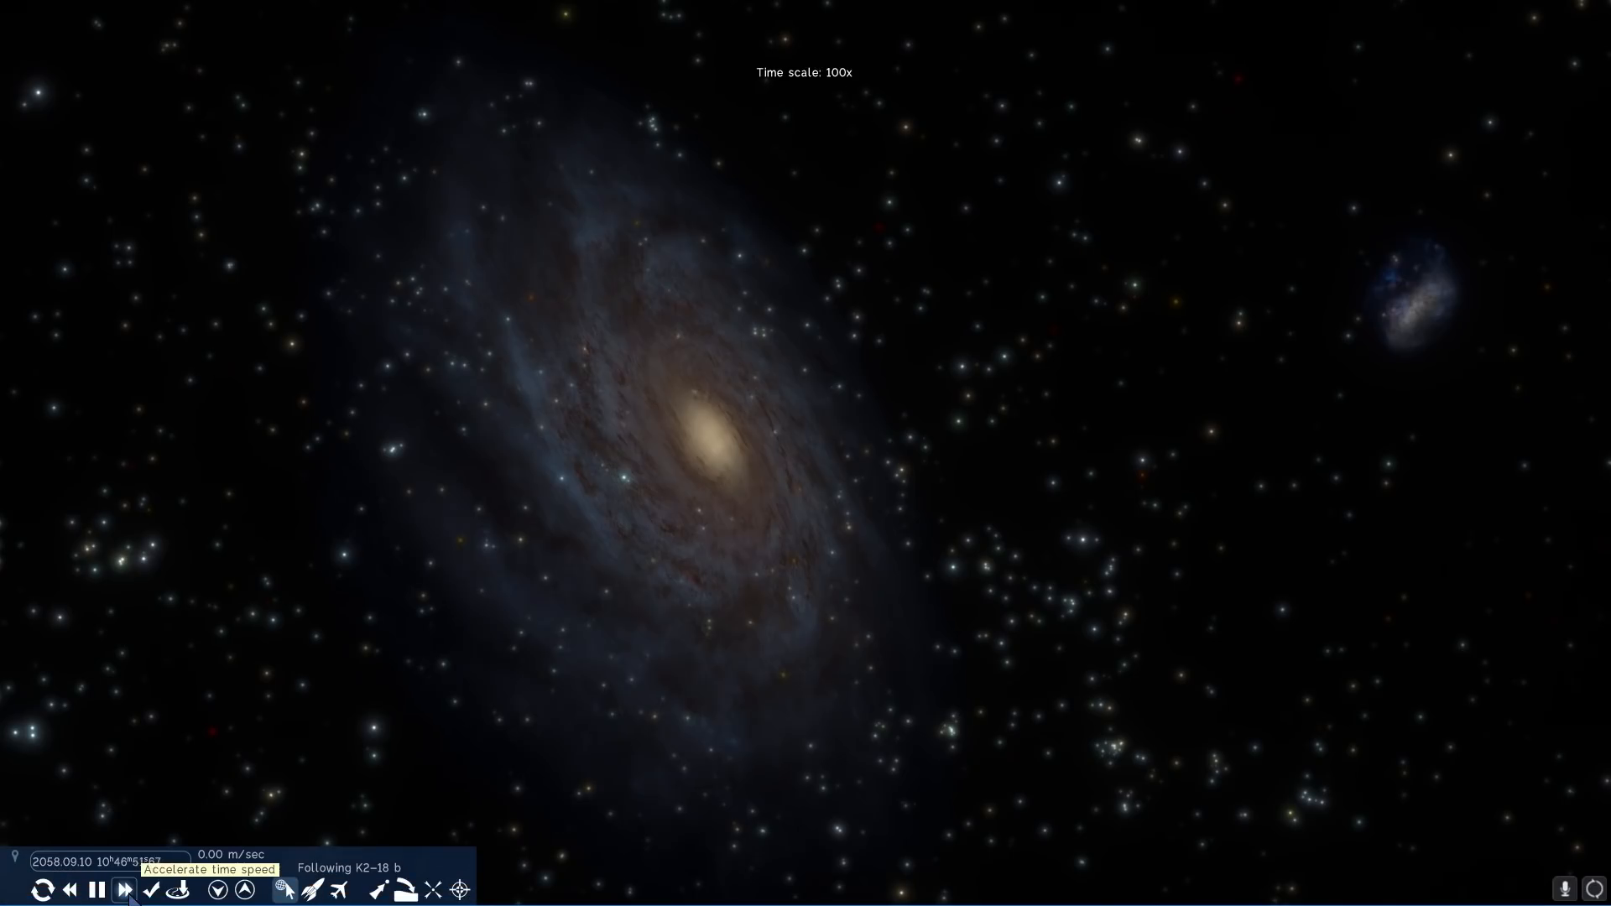
left_click(129, 889)
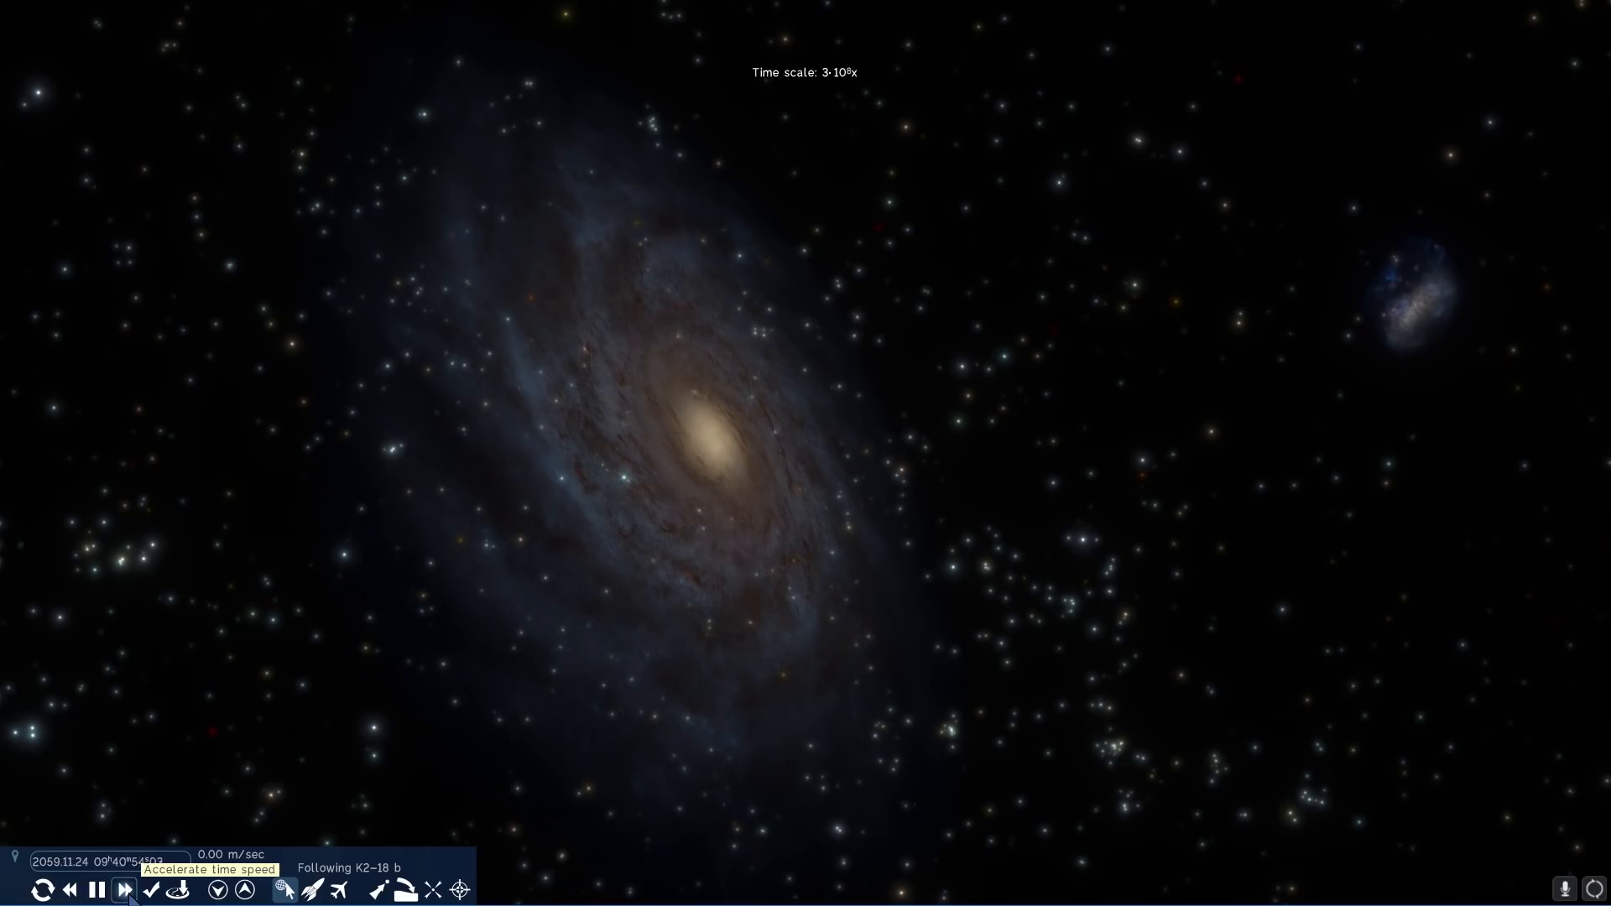
left_click(128, 890)
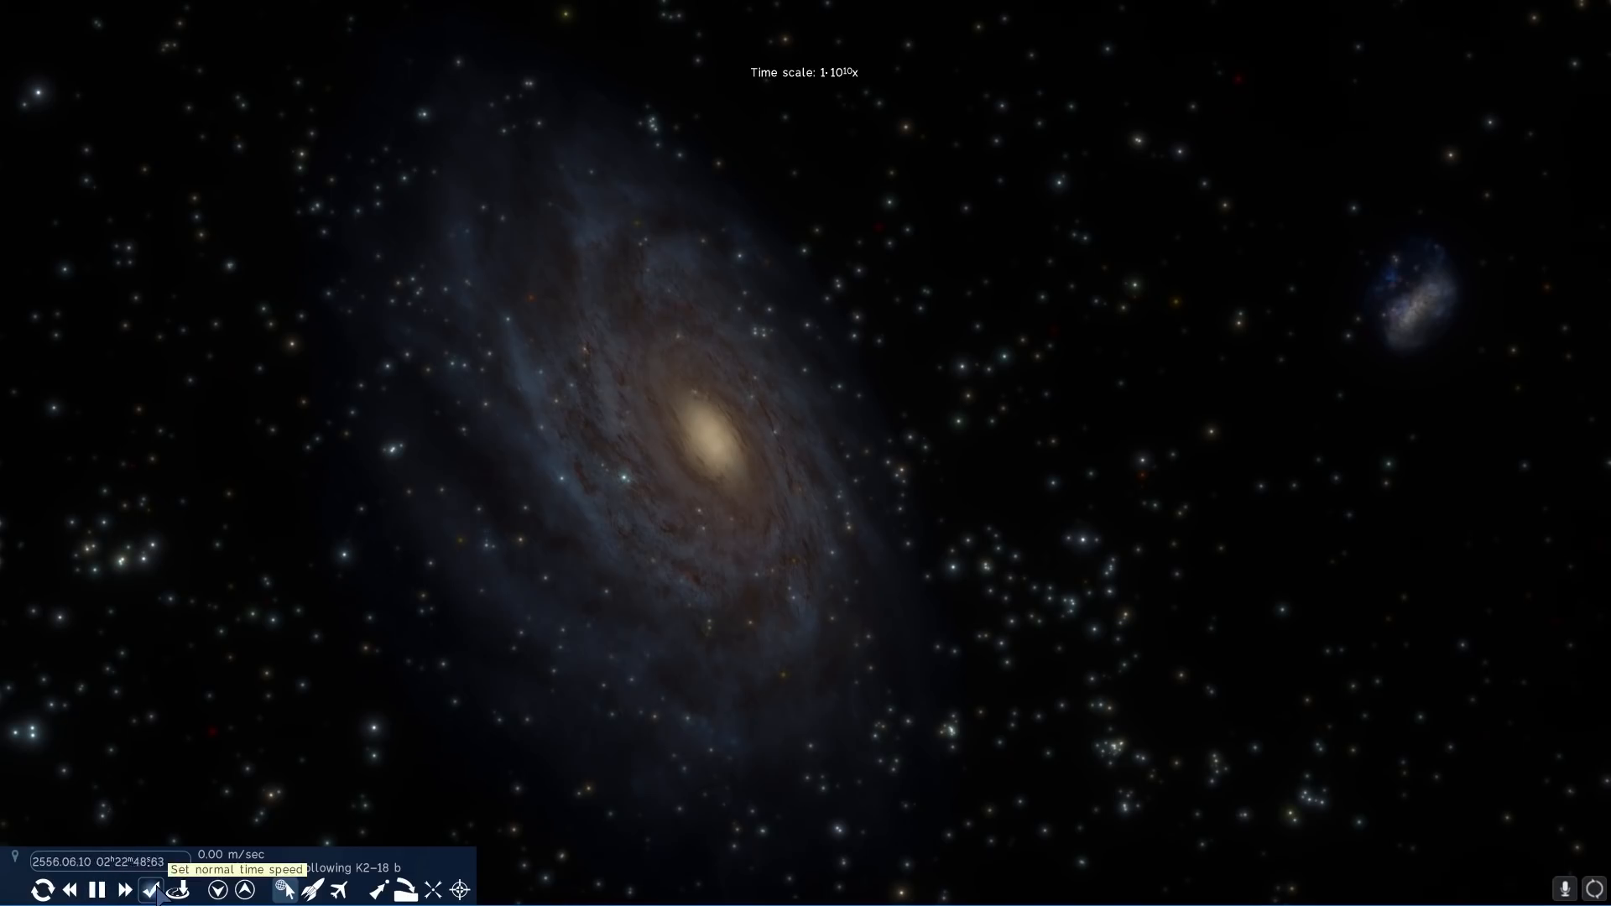
left_click(149, 890)
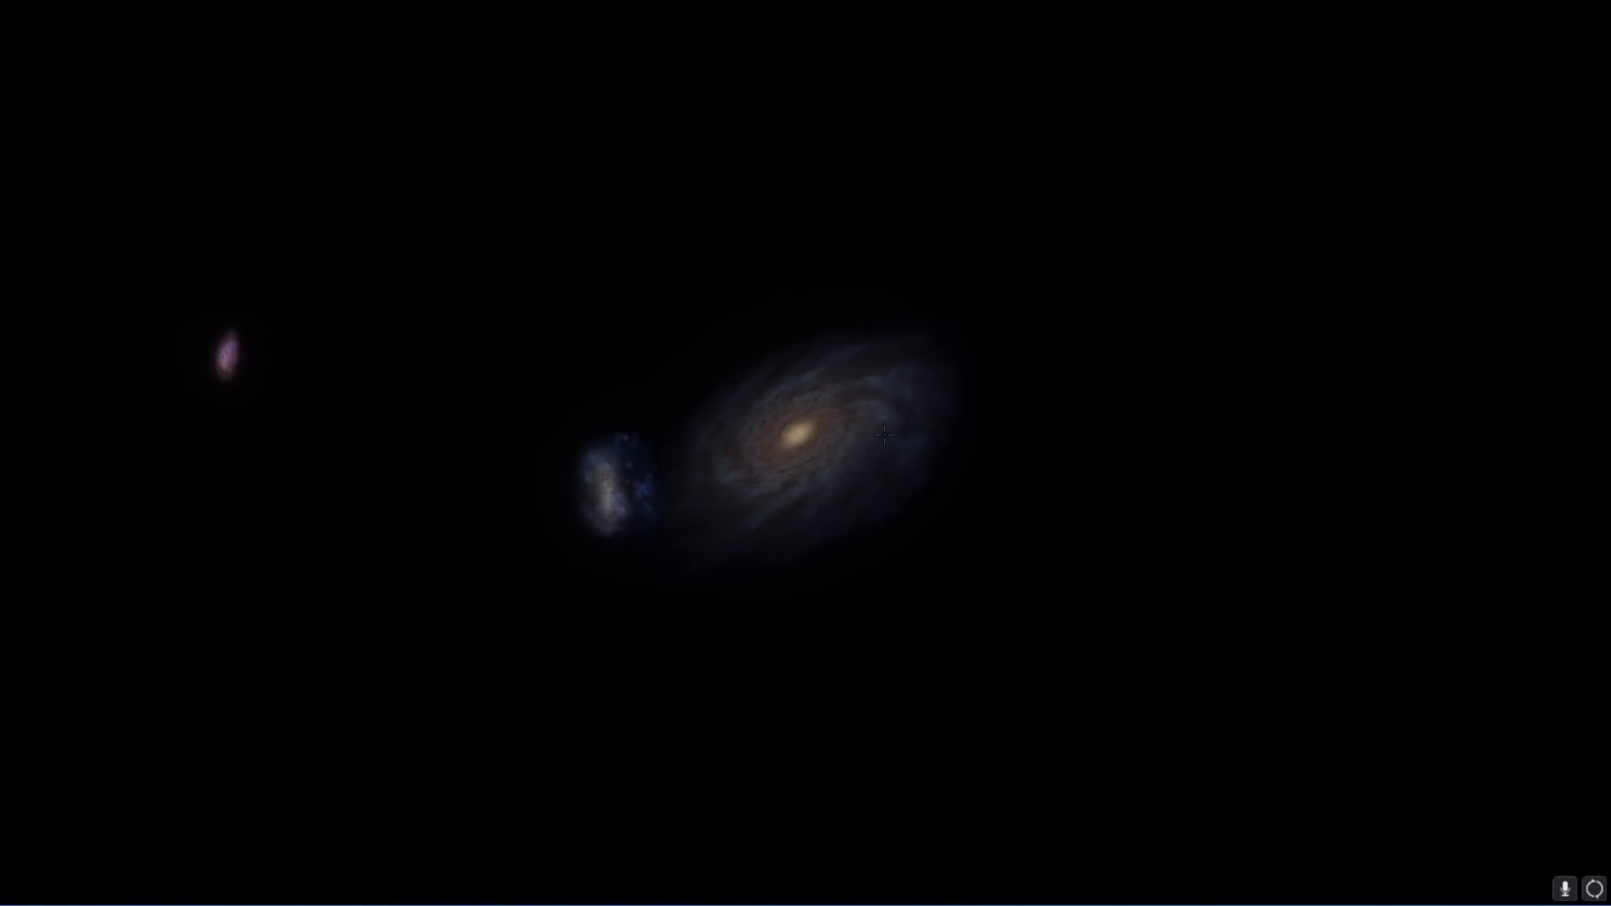
- Target the Triangulum galaxy (M33) so its type, distance and diameter are listed
scroll("down", 3)
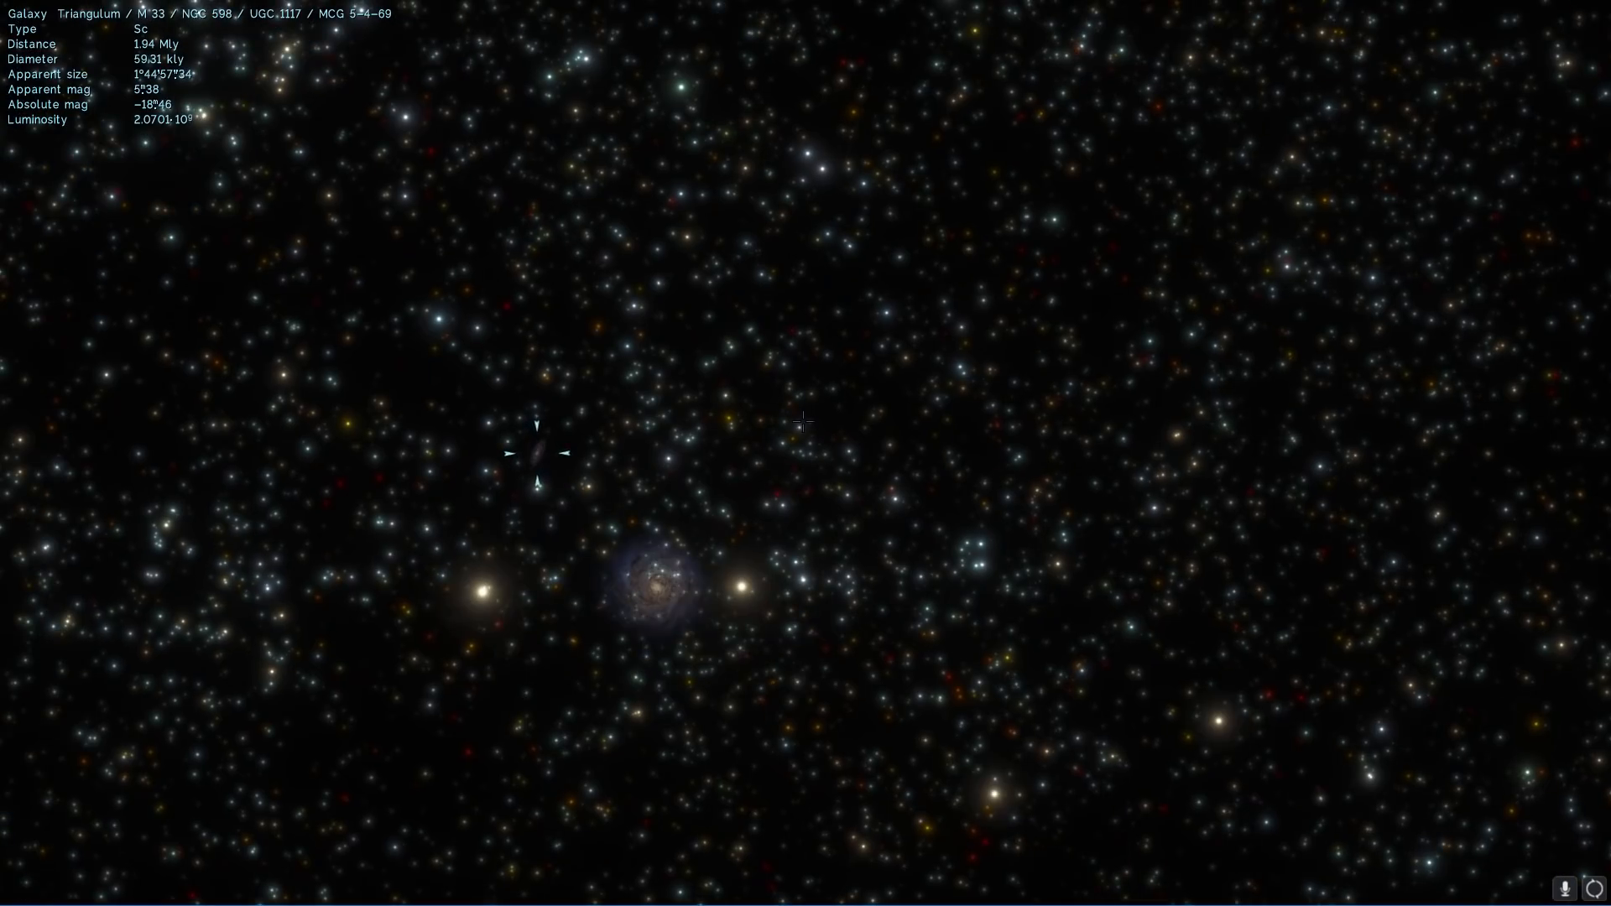
- Turn the view across the star field so M33 drifts toward the left edge
scroll("up", 3)
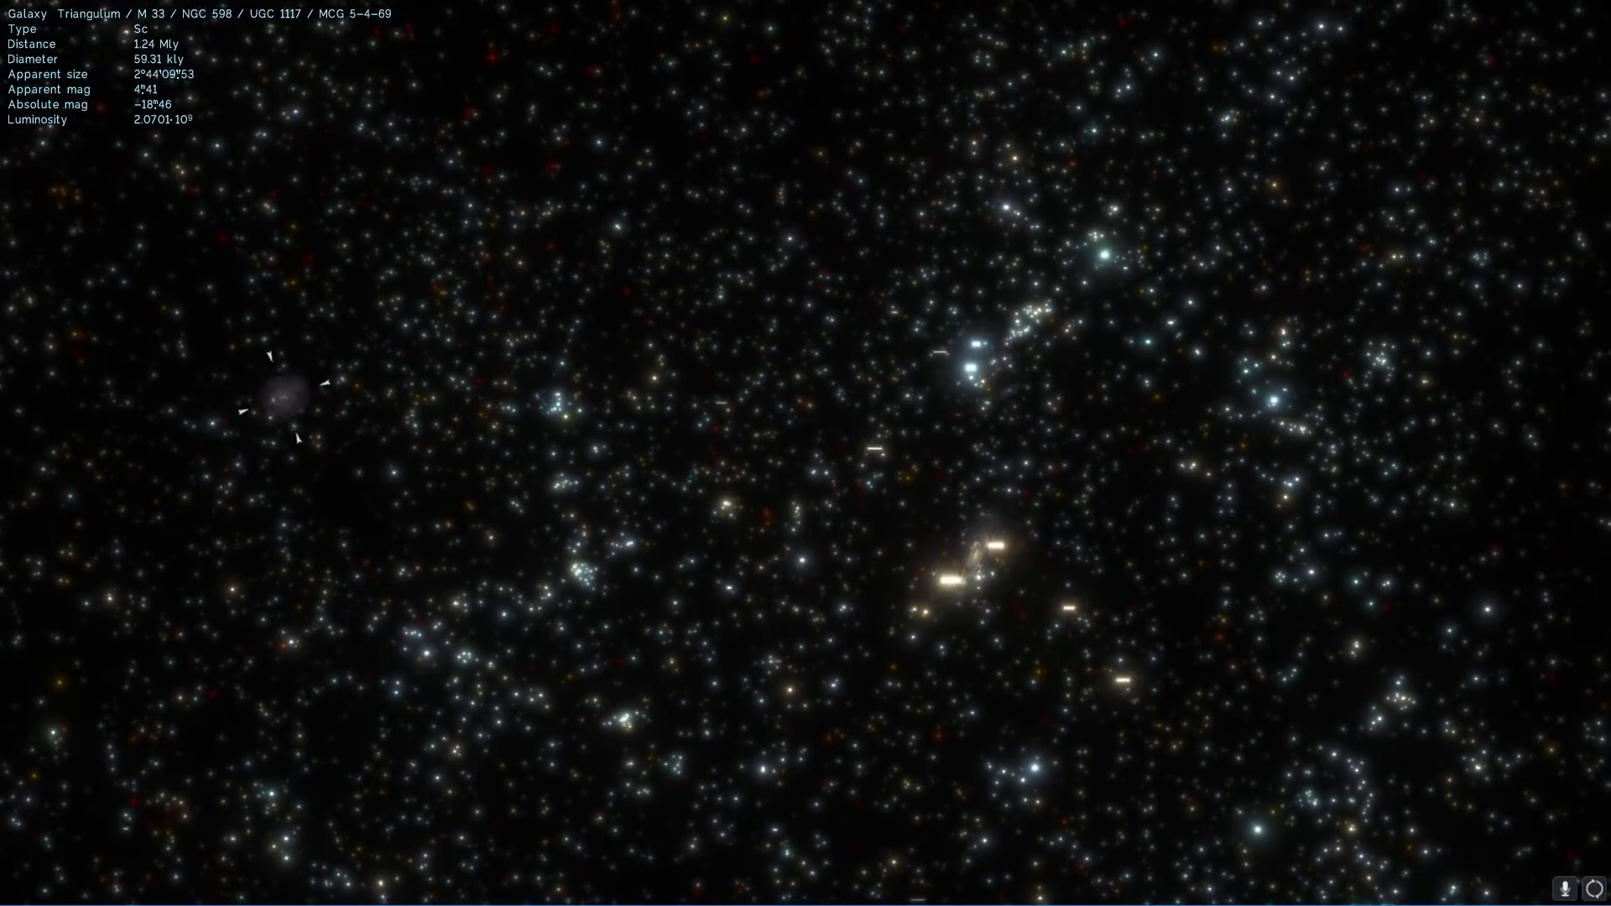
scroll("up", 3)
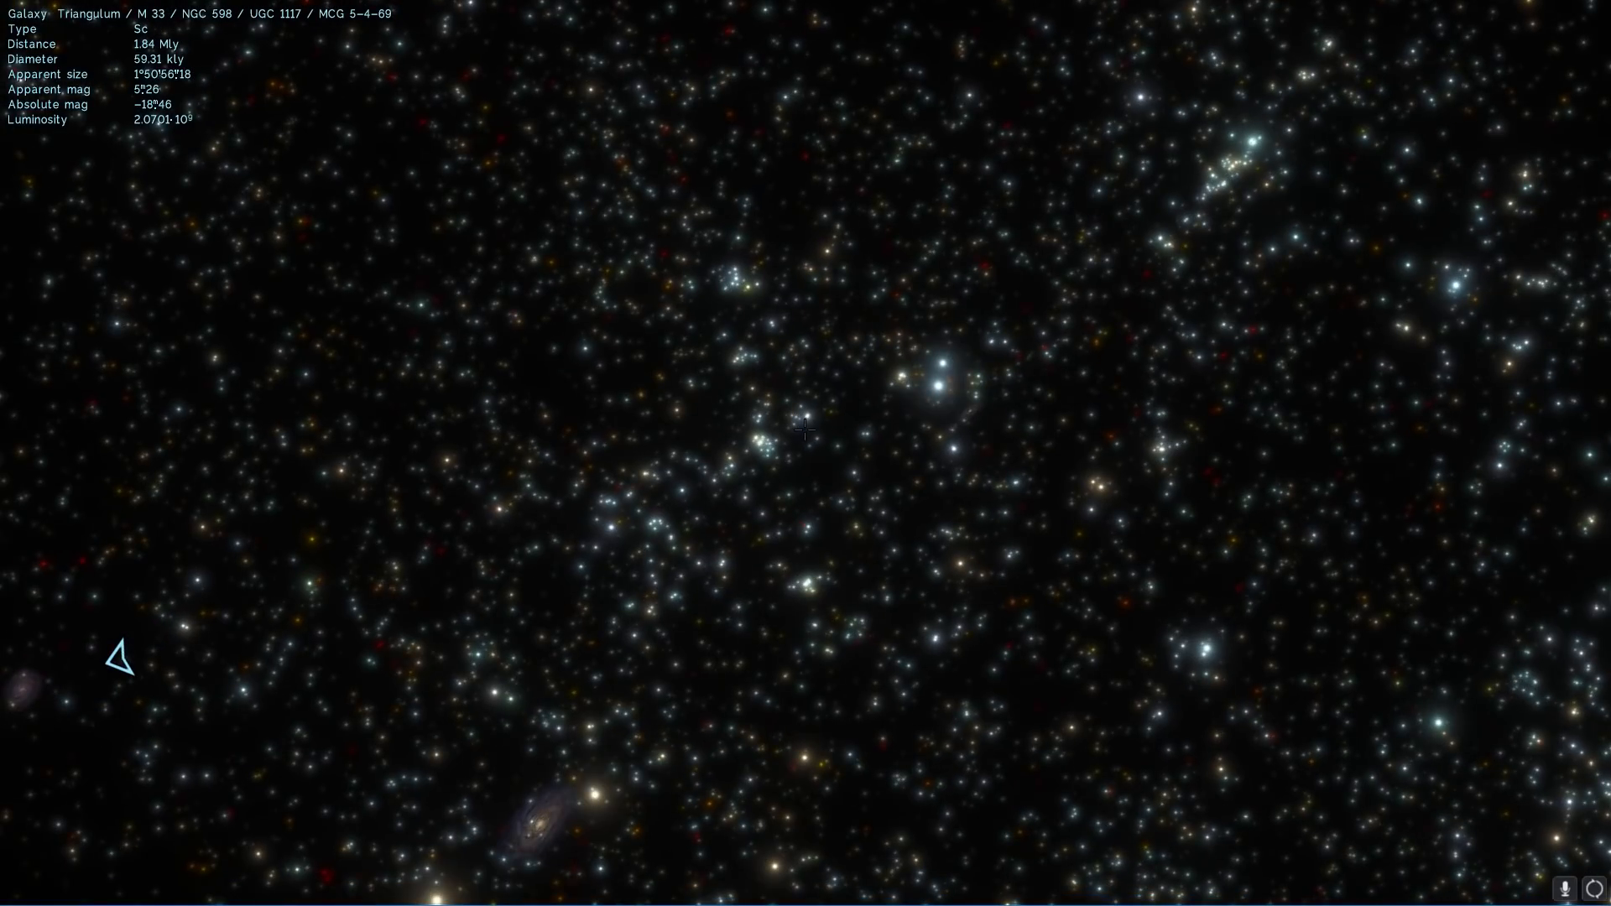
scroll("down", 3)
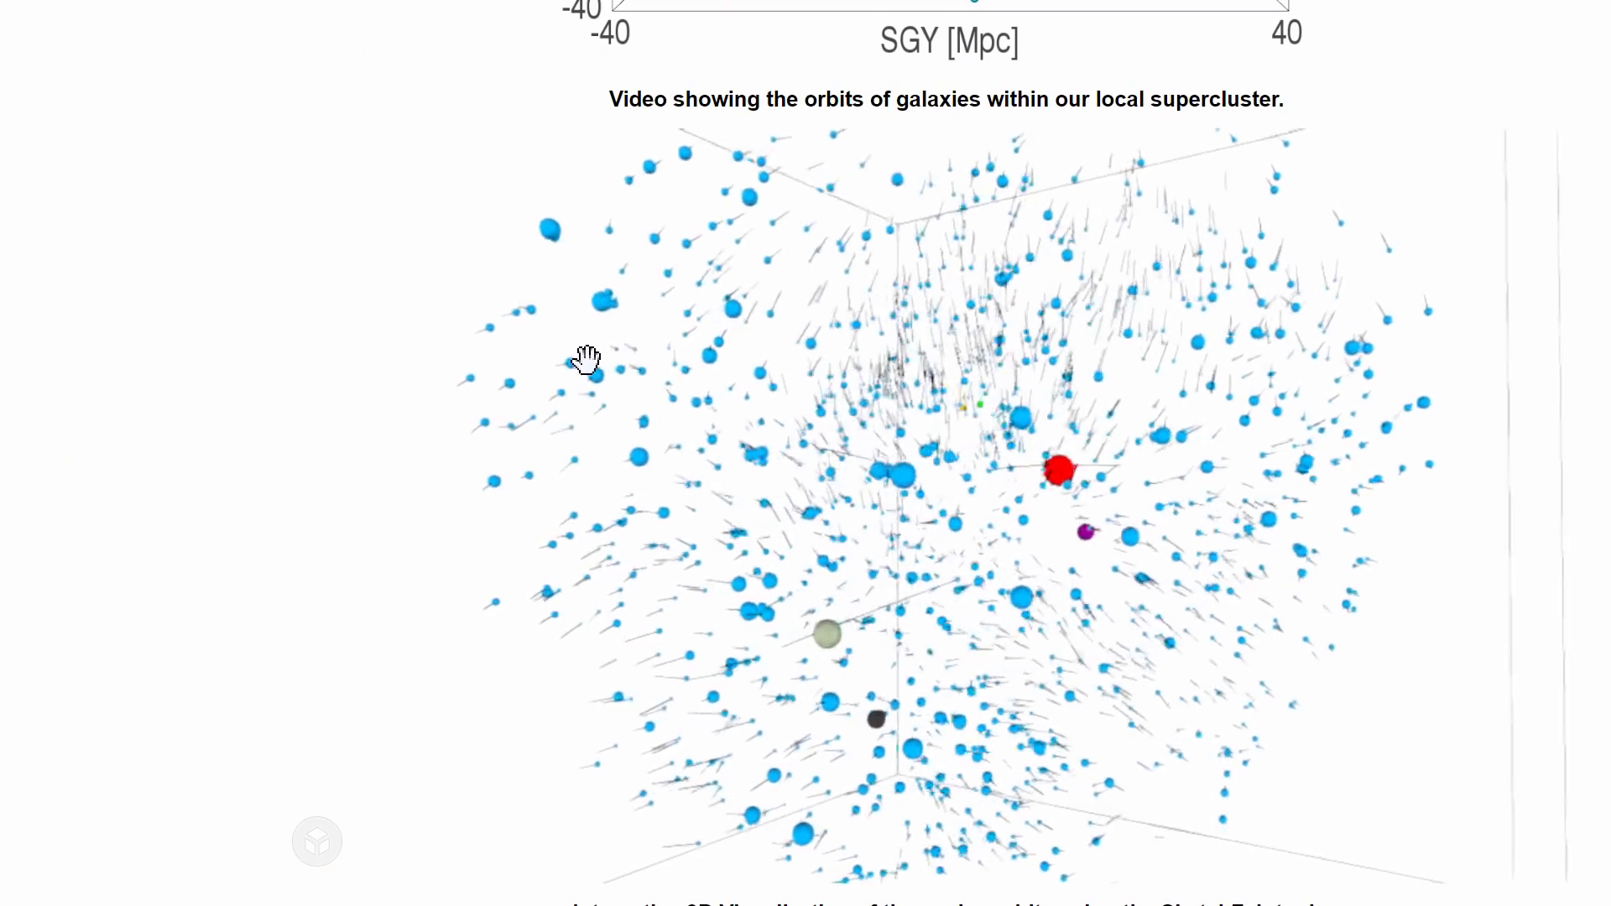
- Orbit the 'Action Dynamics of the Local Supercluster' model to a new viewpoint
left_click_drag(586, 361, 634, 354)
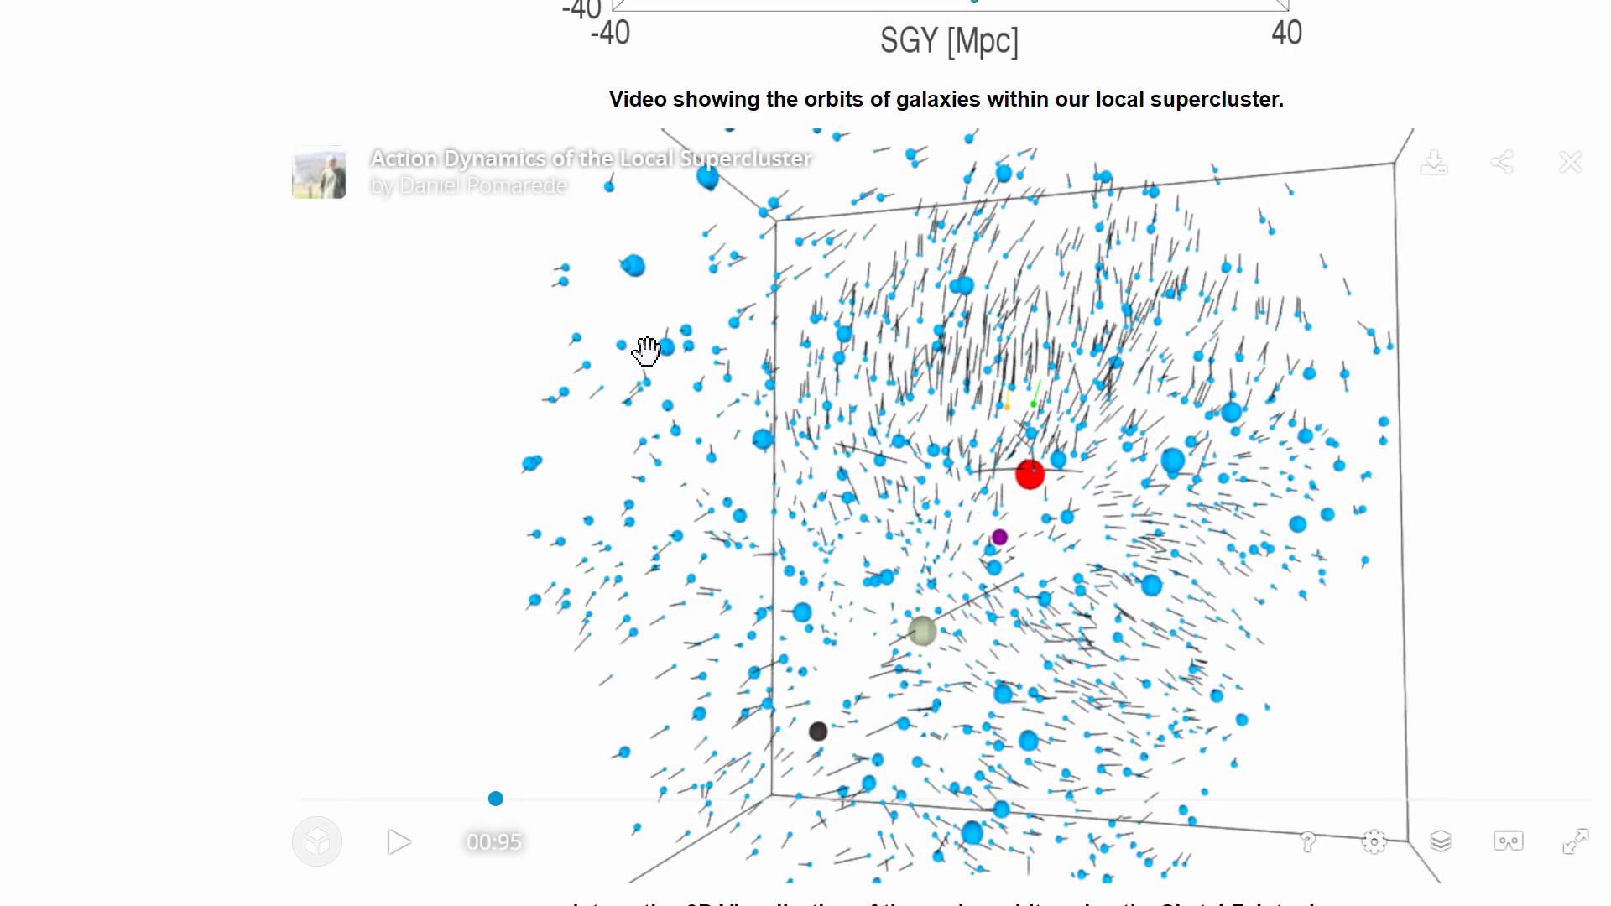
mouse_move(686, 364)
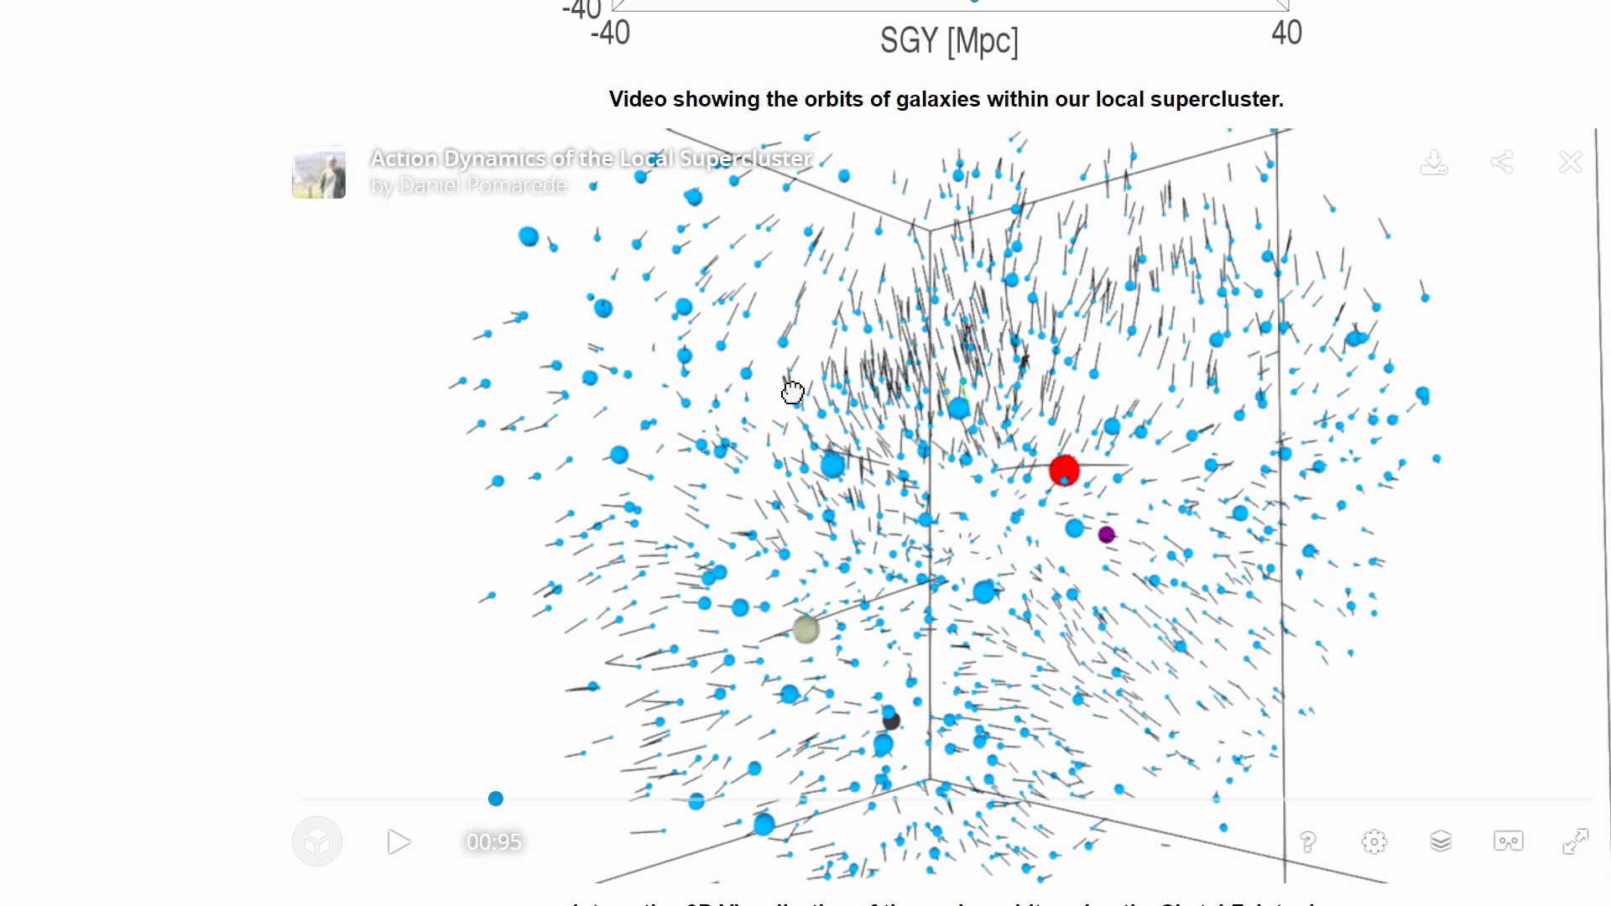
mouse_move(787, 393)
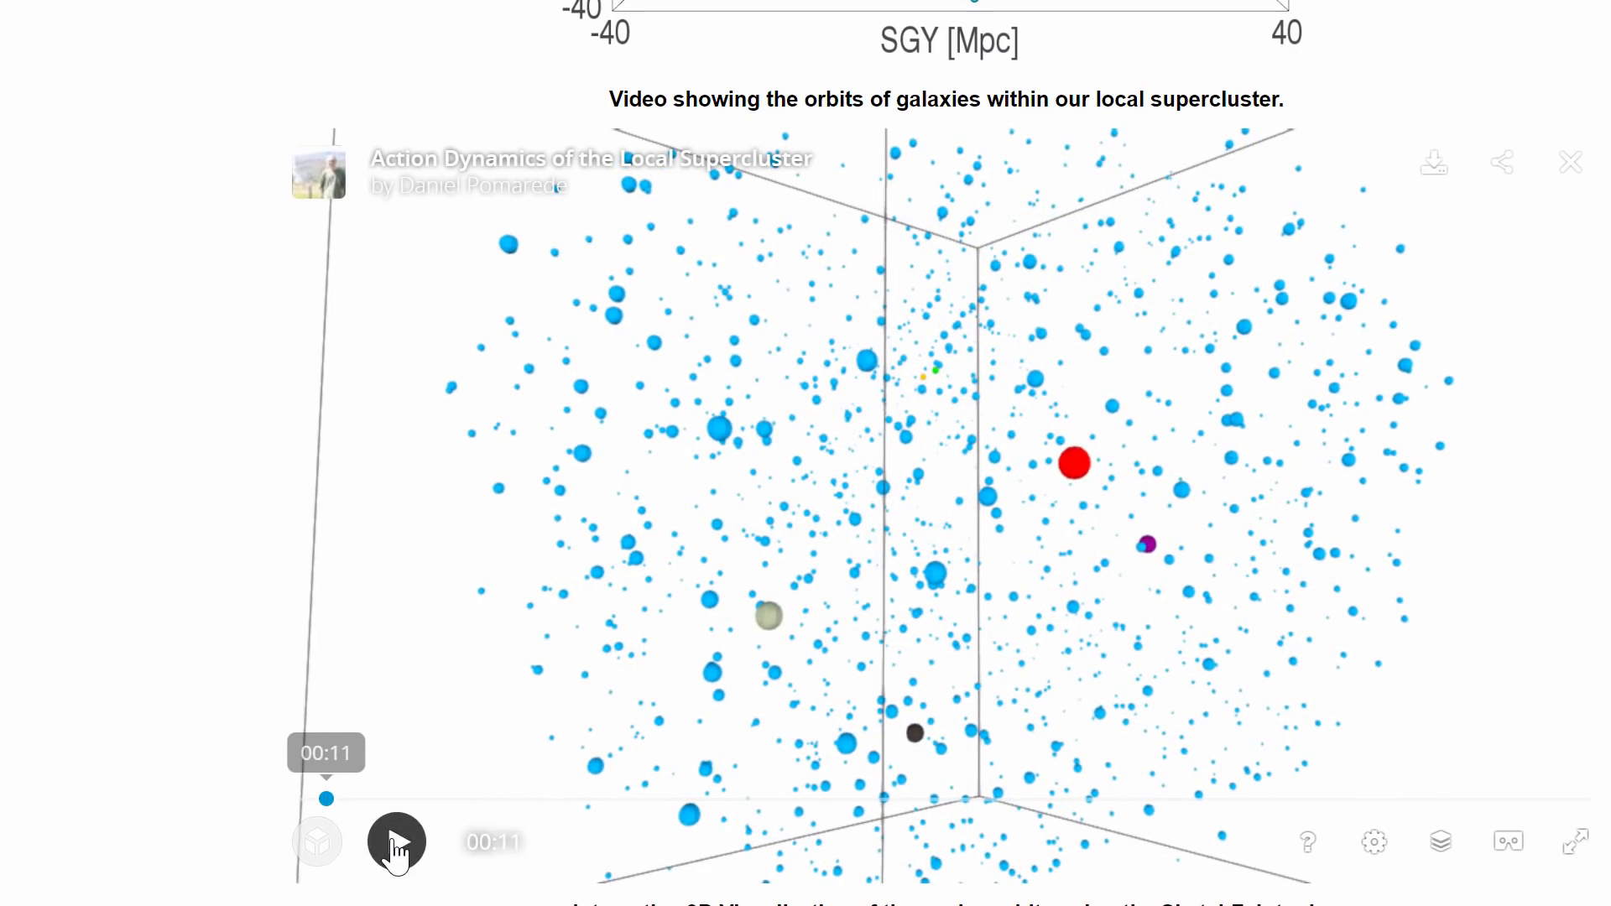
- Start the supercluster animation so galaxy trails converge toward the red sphere
left_click(396, 841)
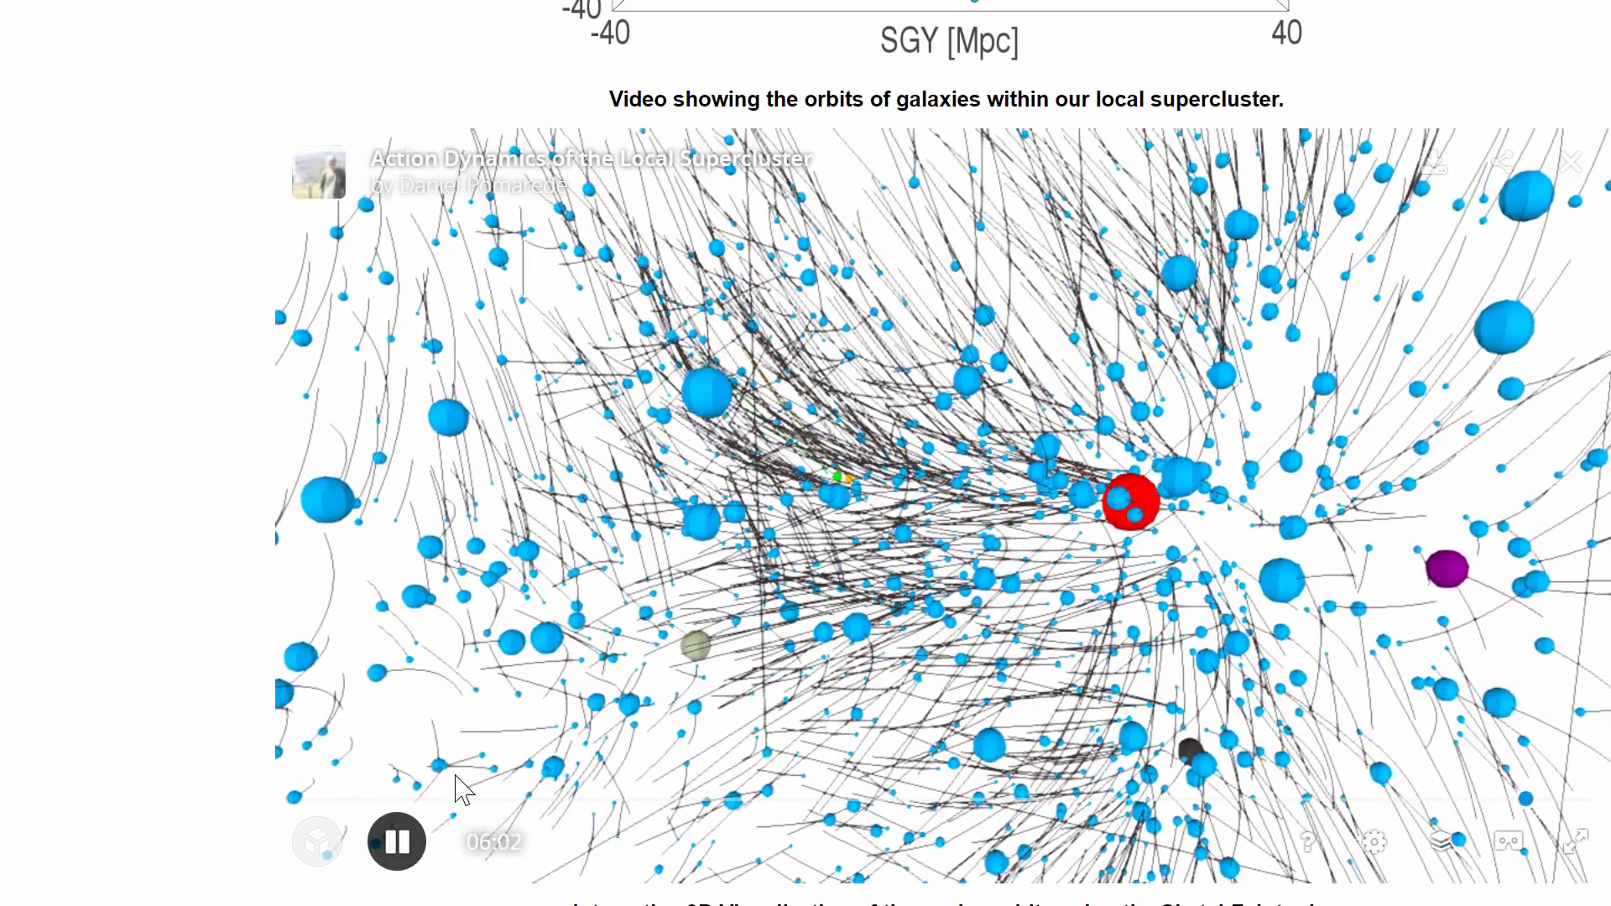
- Replay the Local Supercluster galaxy orbit animation from the viewer's playback controls
left_click(395, 841)
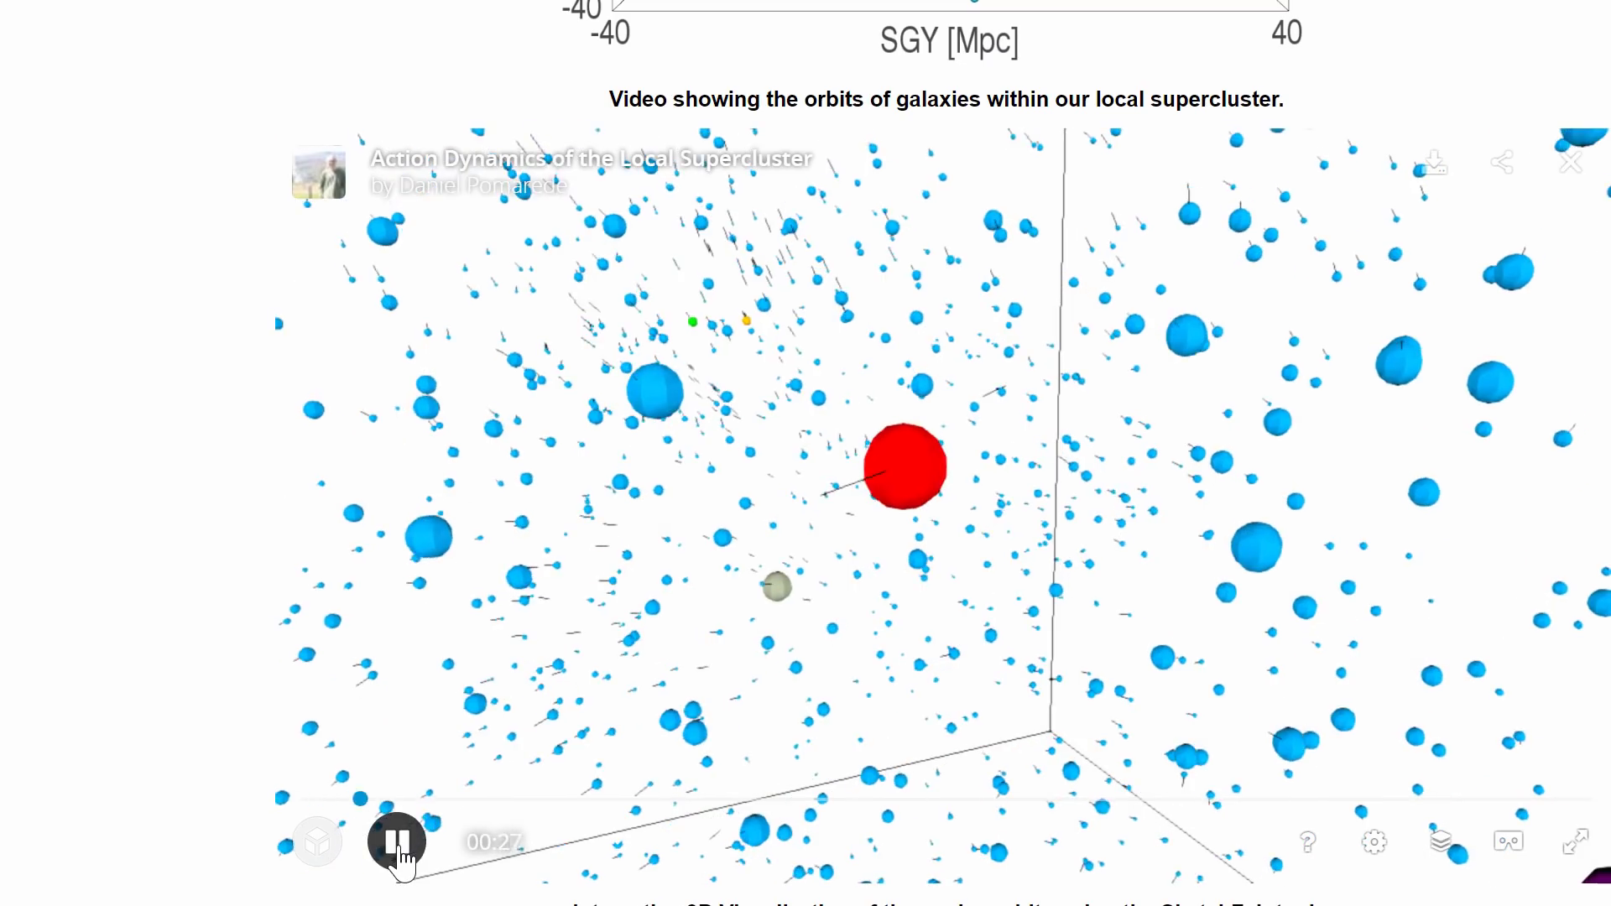
left_click(396, 841)
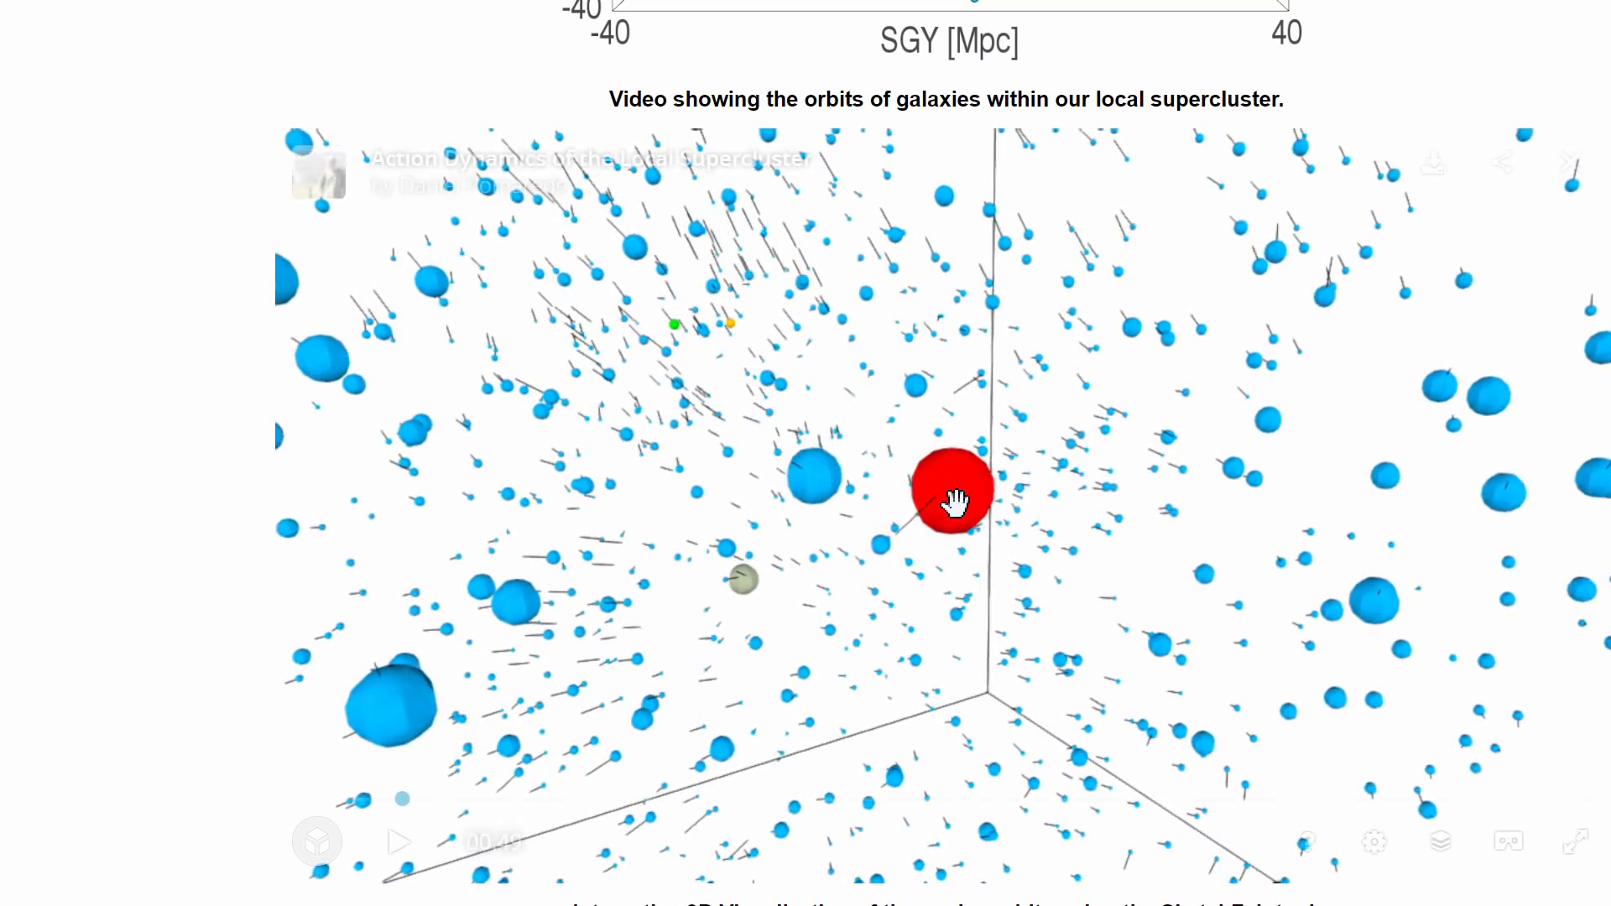
left_click(398, 841)
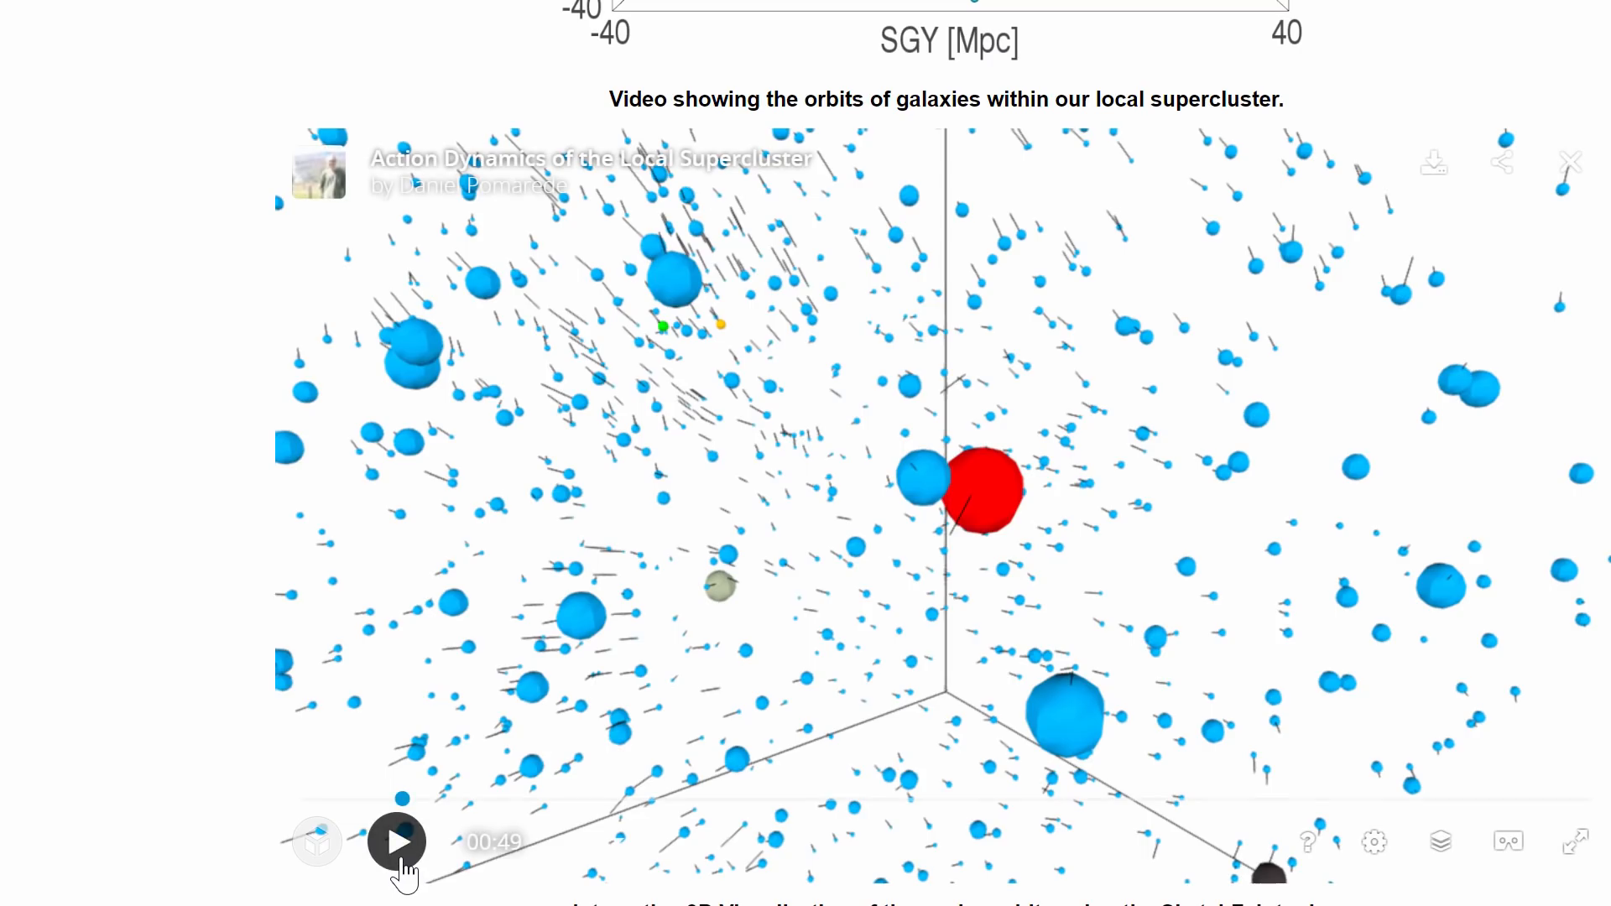
left_click(397, 841)
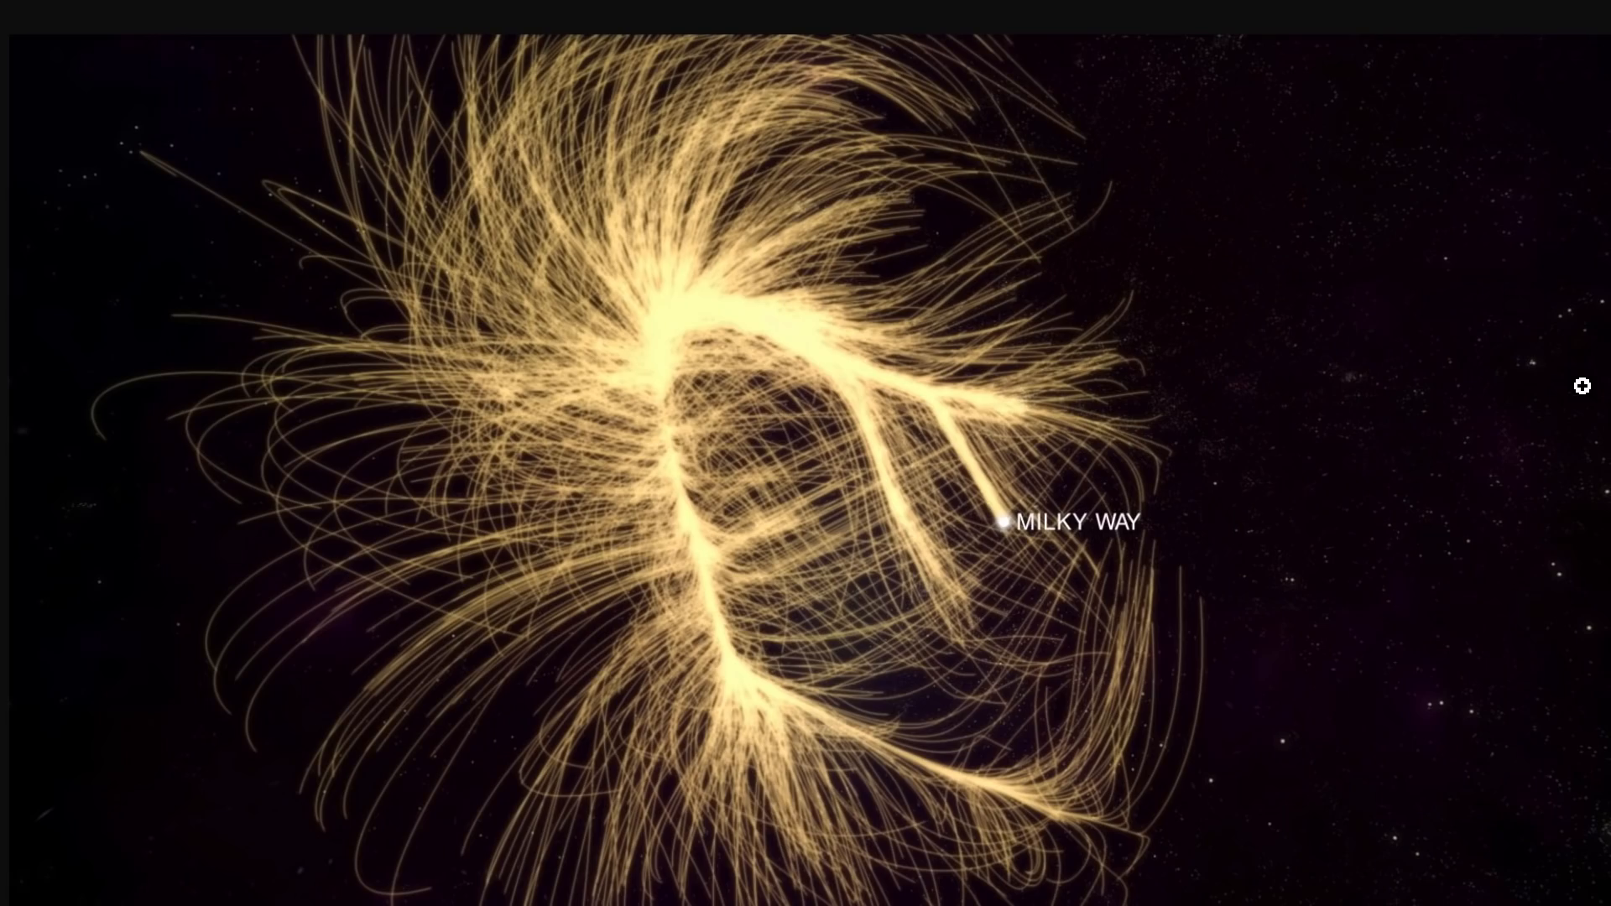
mouse_move(1035, 559)
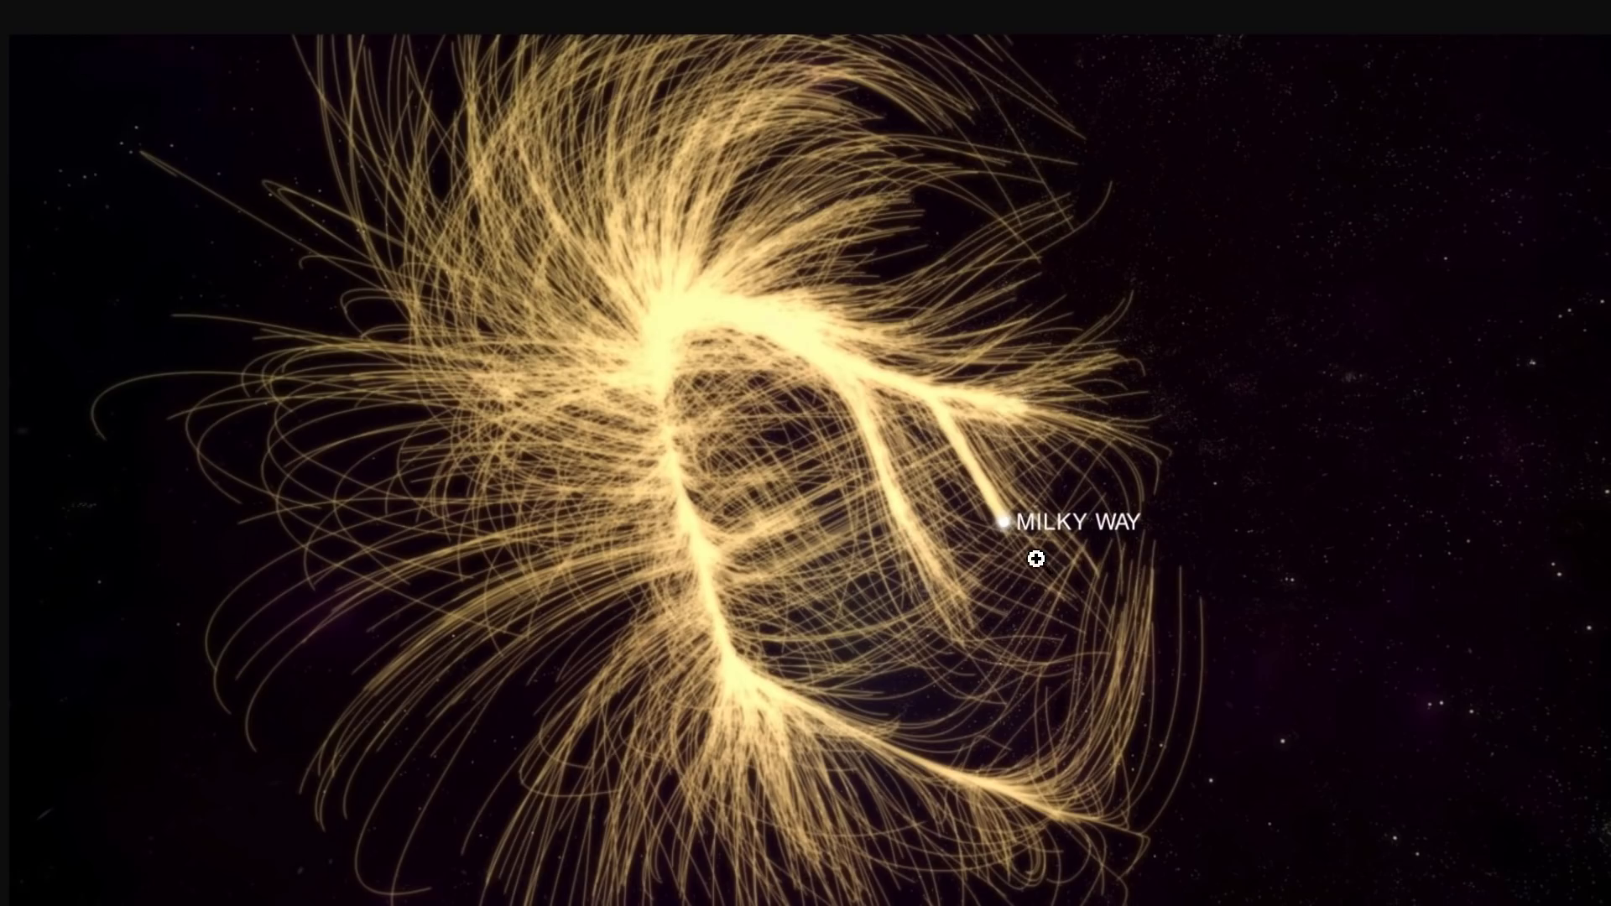
mouse_move(1000, 530)
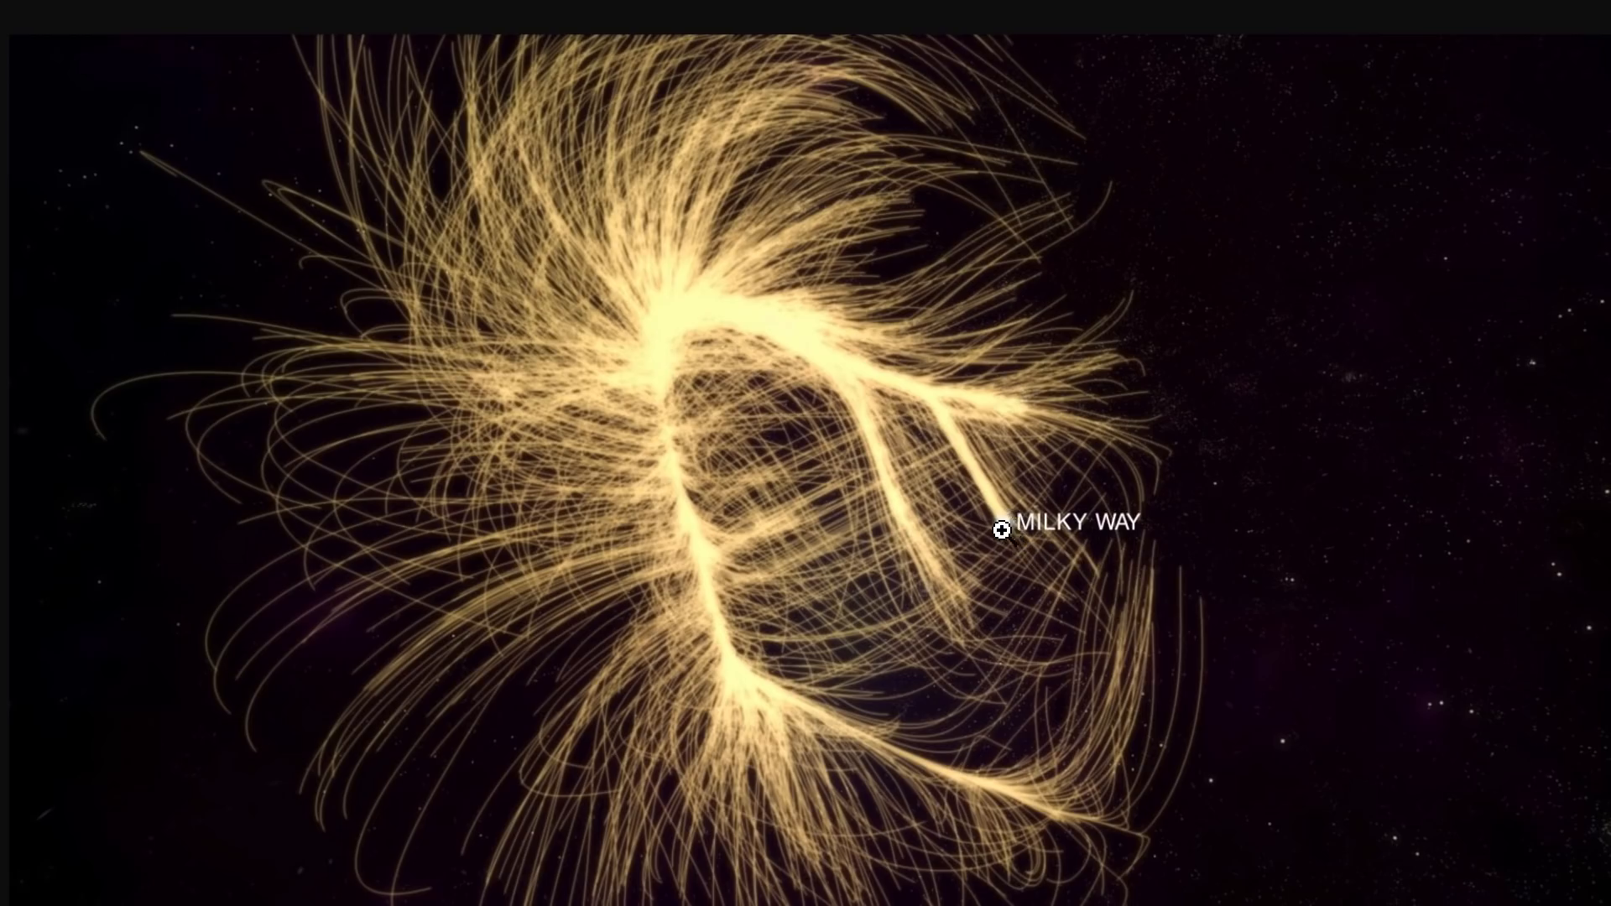
mouse_move(990, 172)
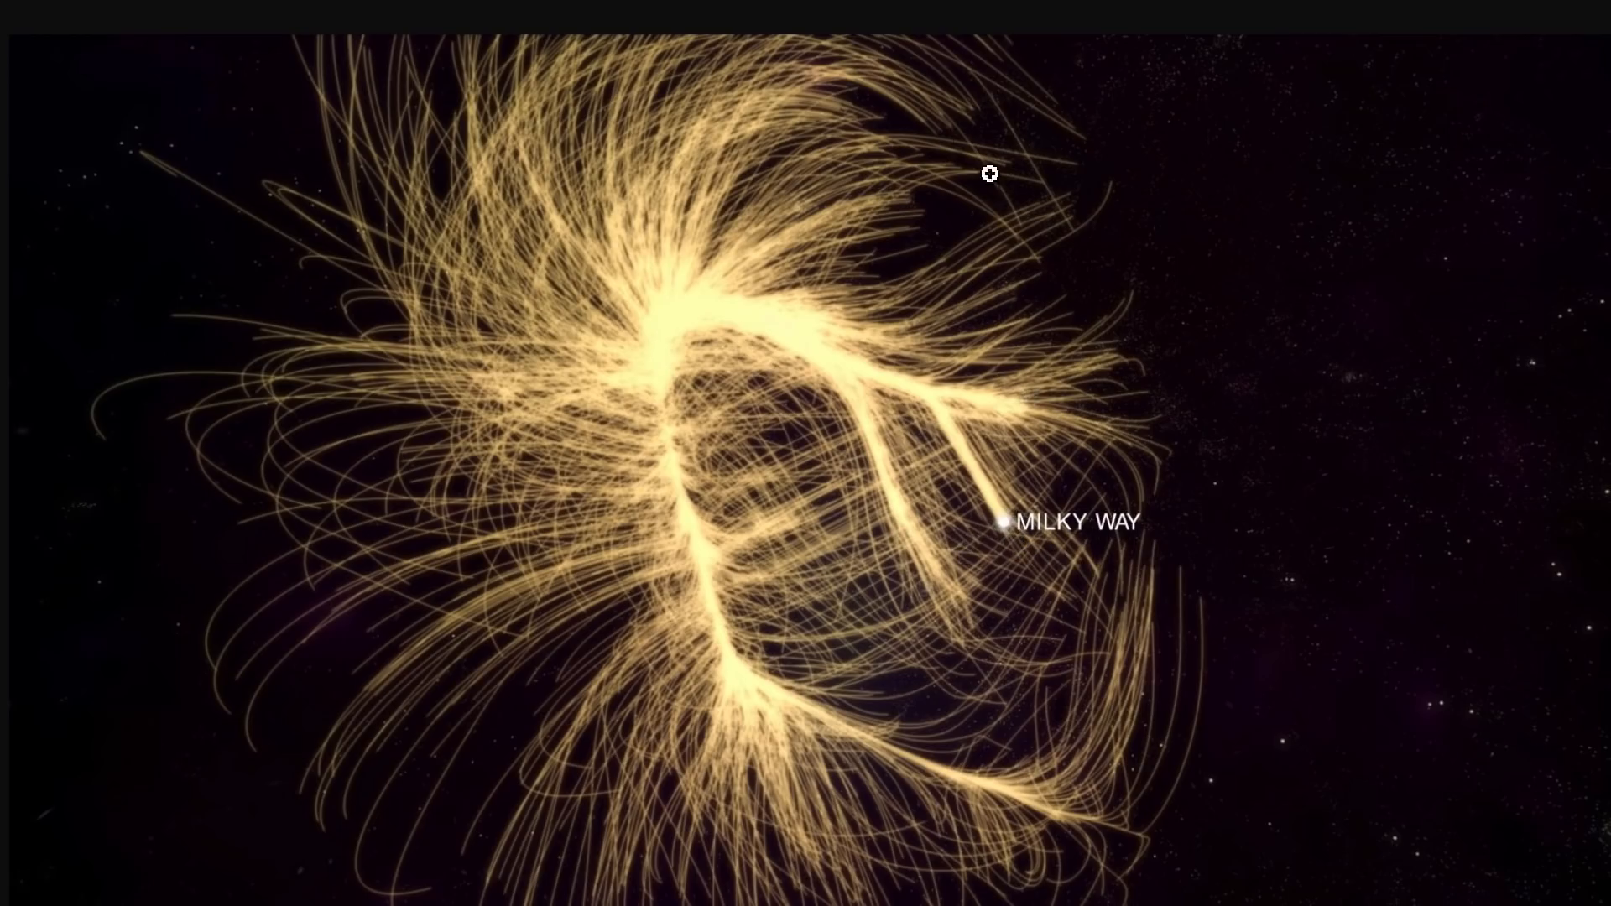
mouse_move(273, 369)
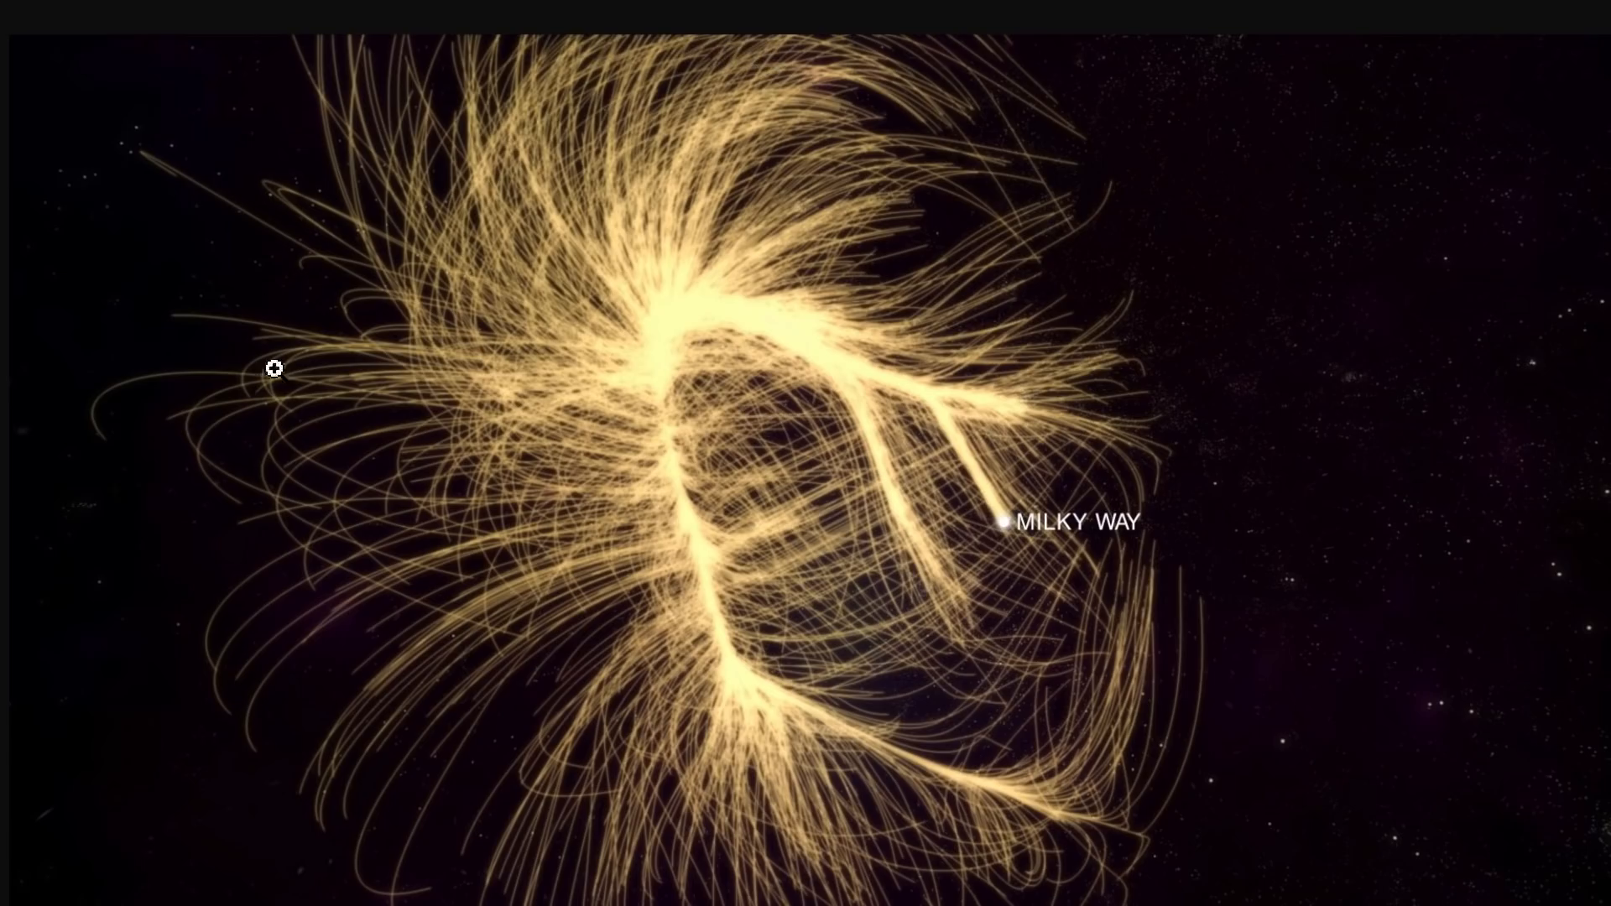
mouse_move(1321, 426)
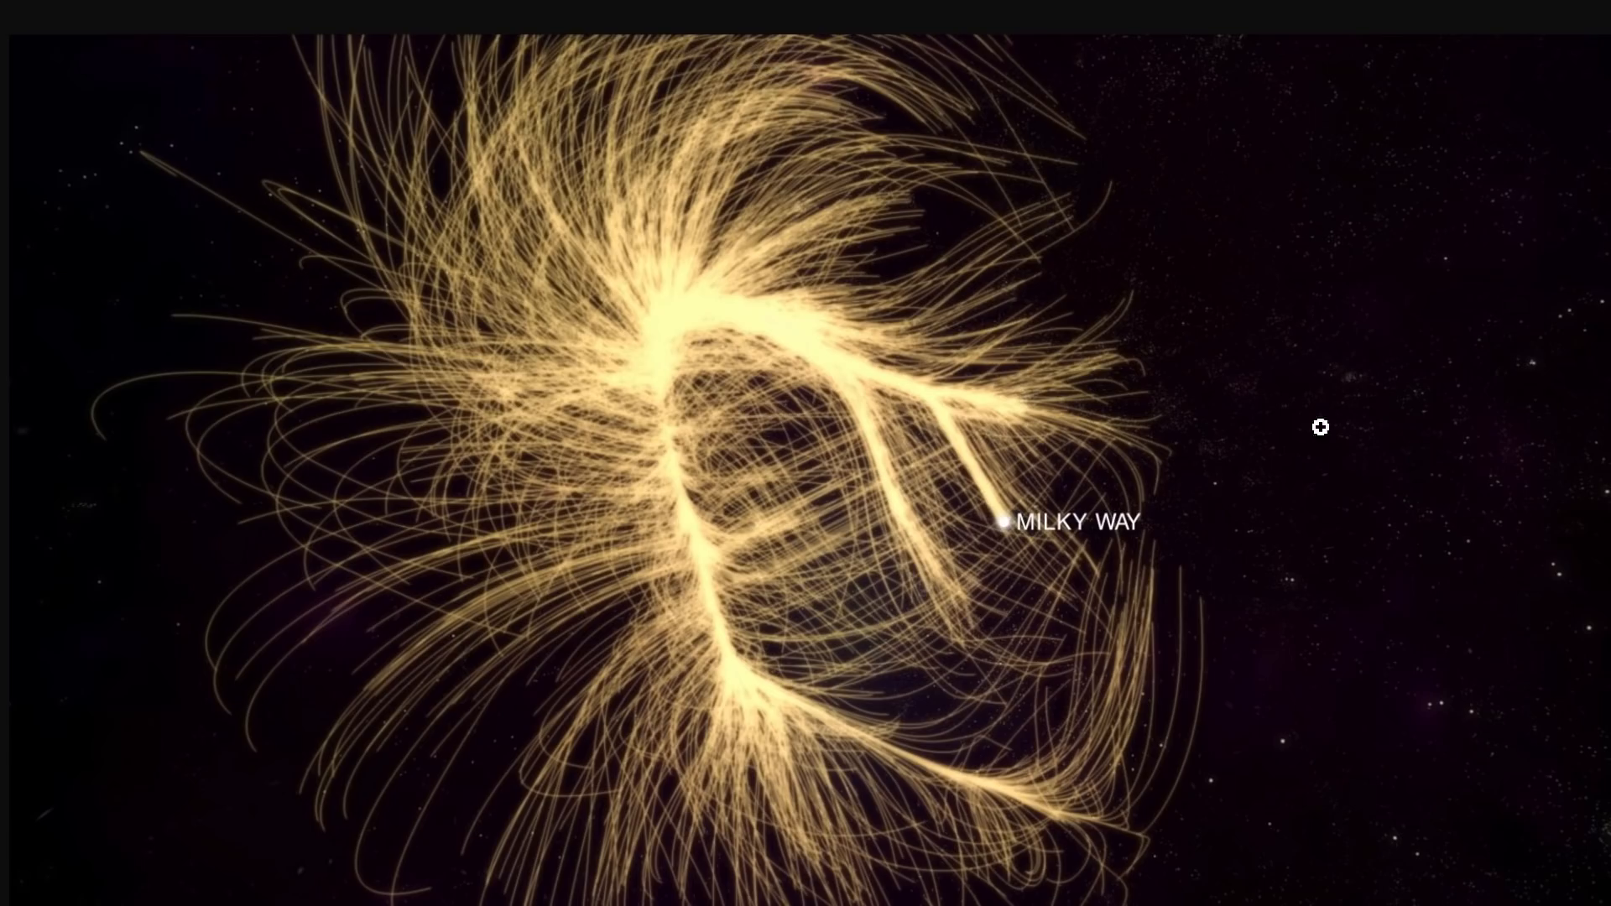
mouse_move(950, 184)
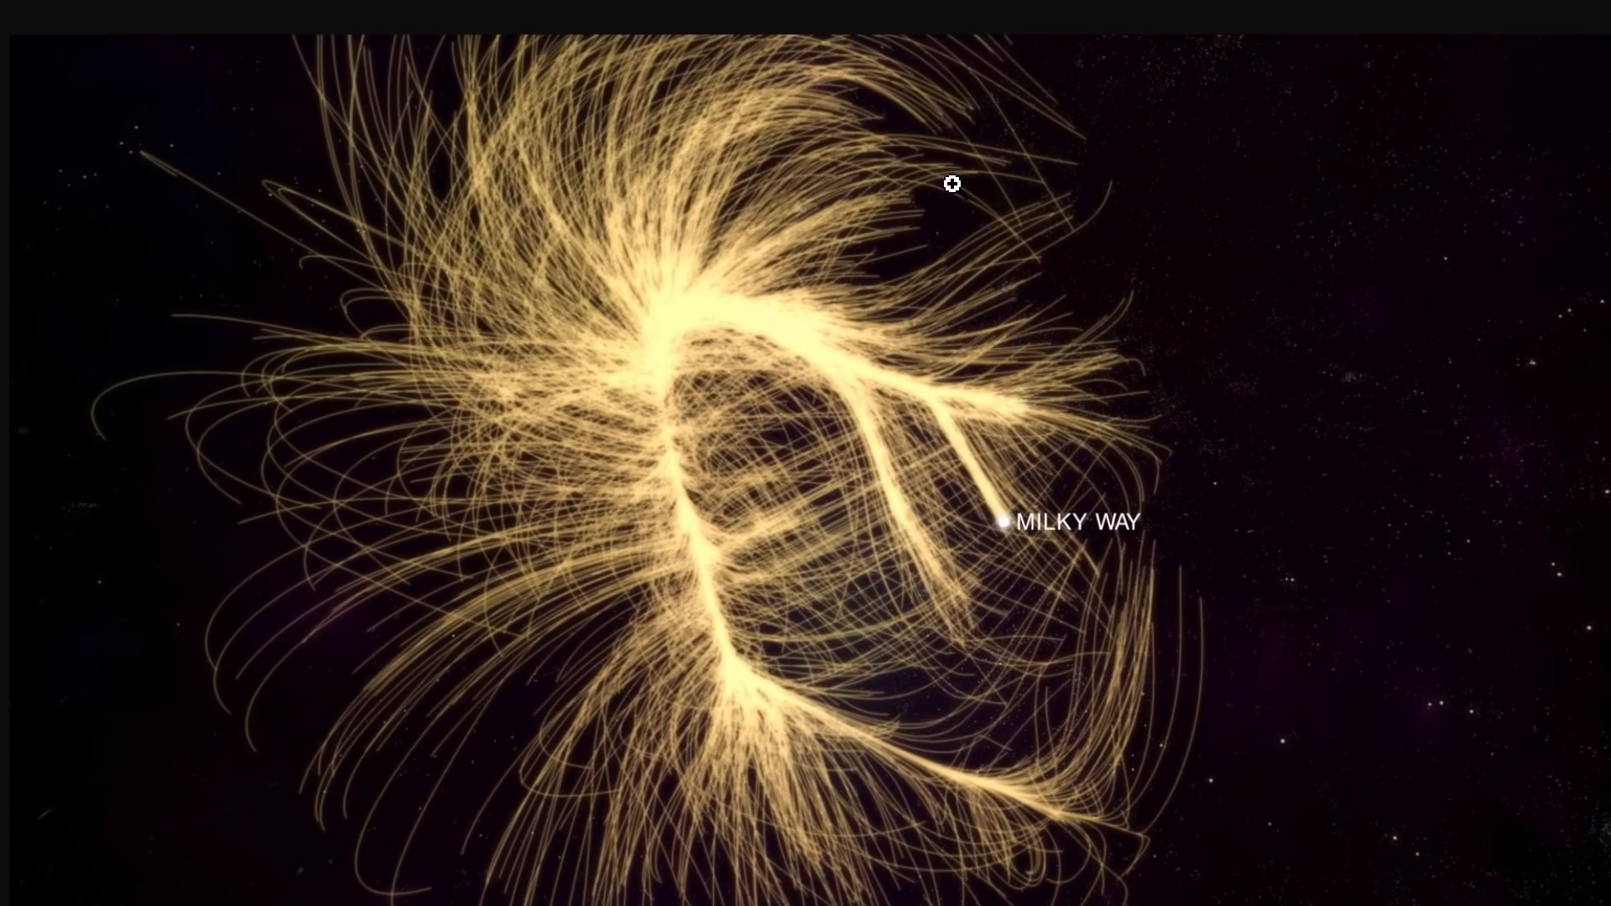
mouse_move(935, 337)
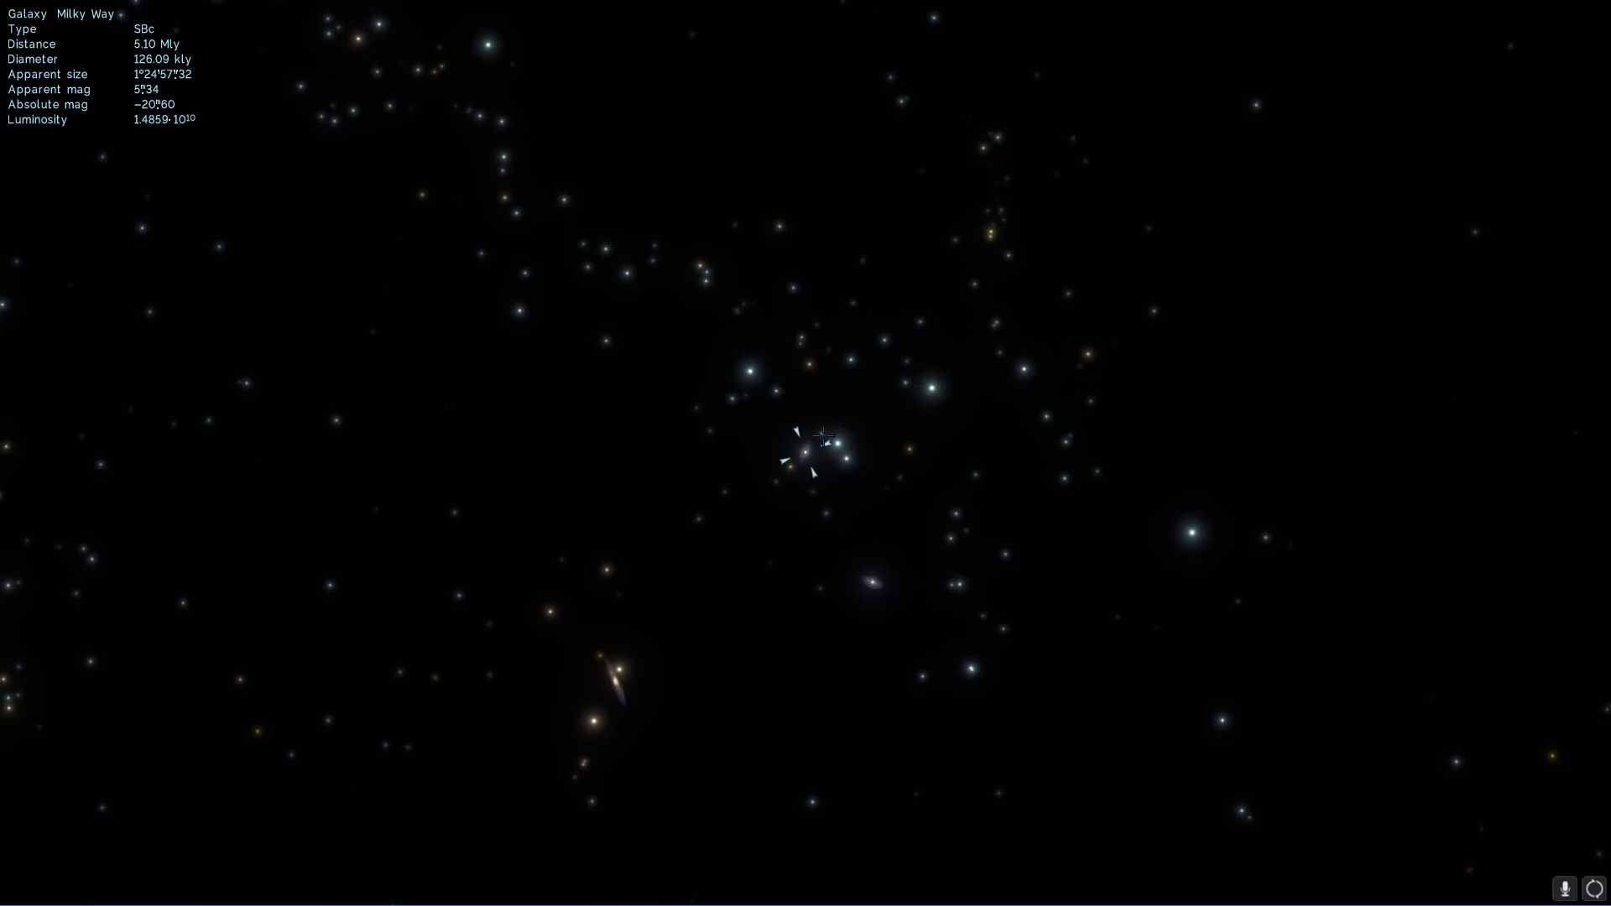
mouse_move(616, 688)
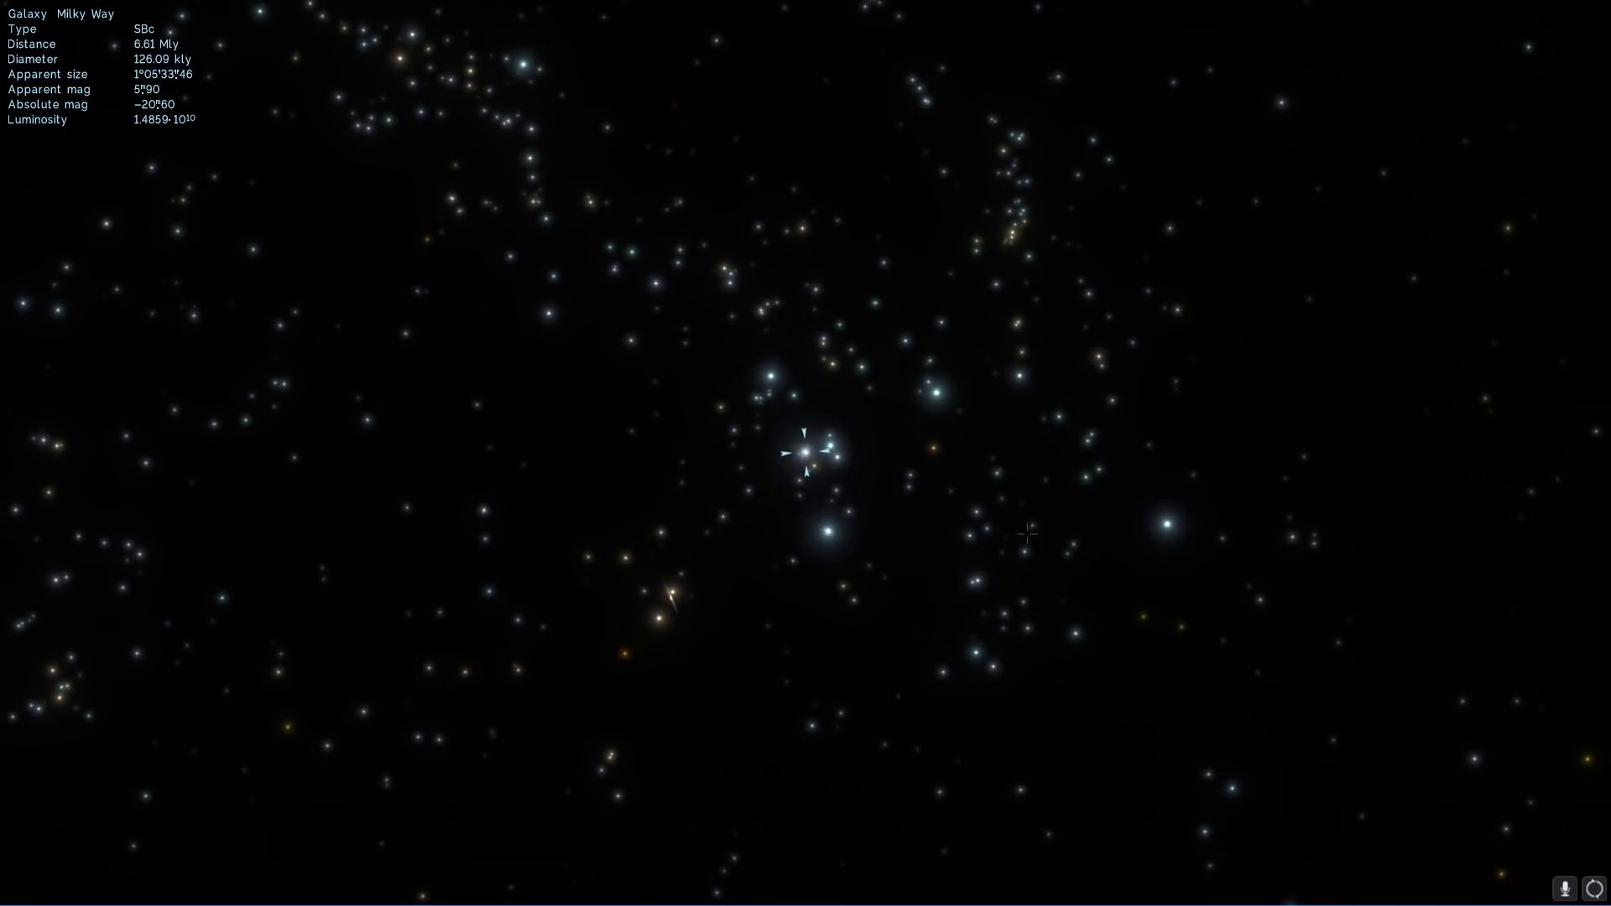
mouse_move(1103, 648)
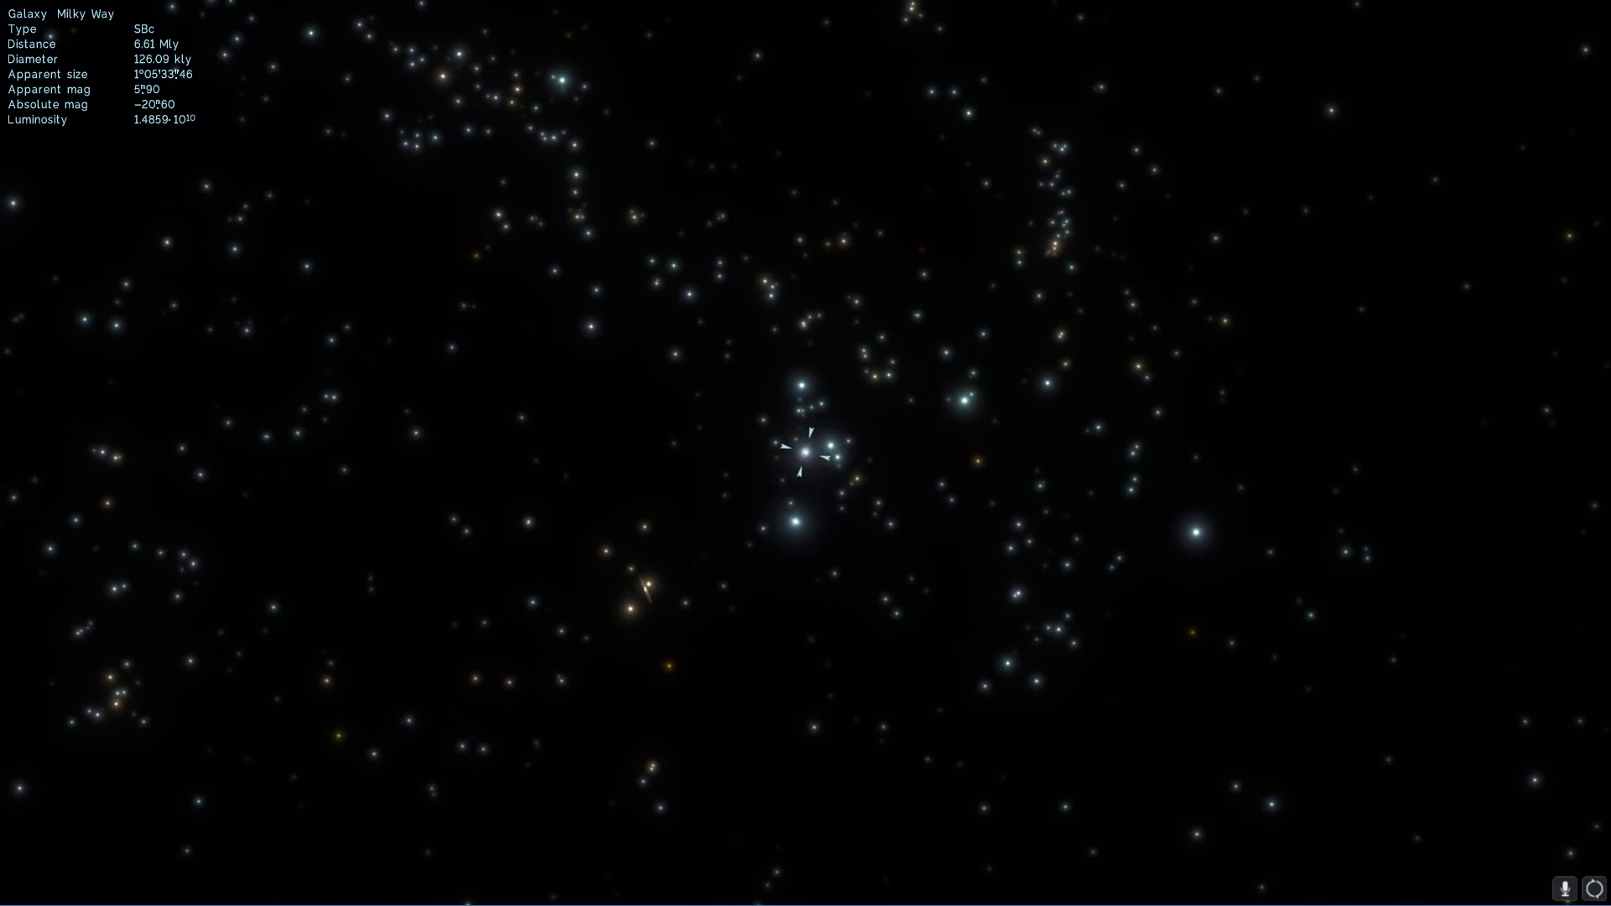
- View the targeted Milky Way from roughly 5.6 to 8.4 Mly among neighbouring galaxies
scroll("down", 3)
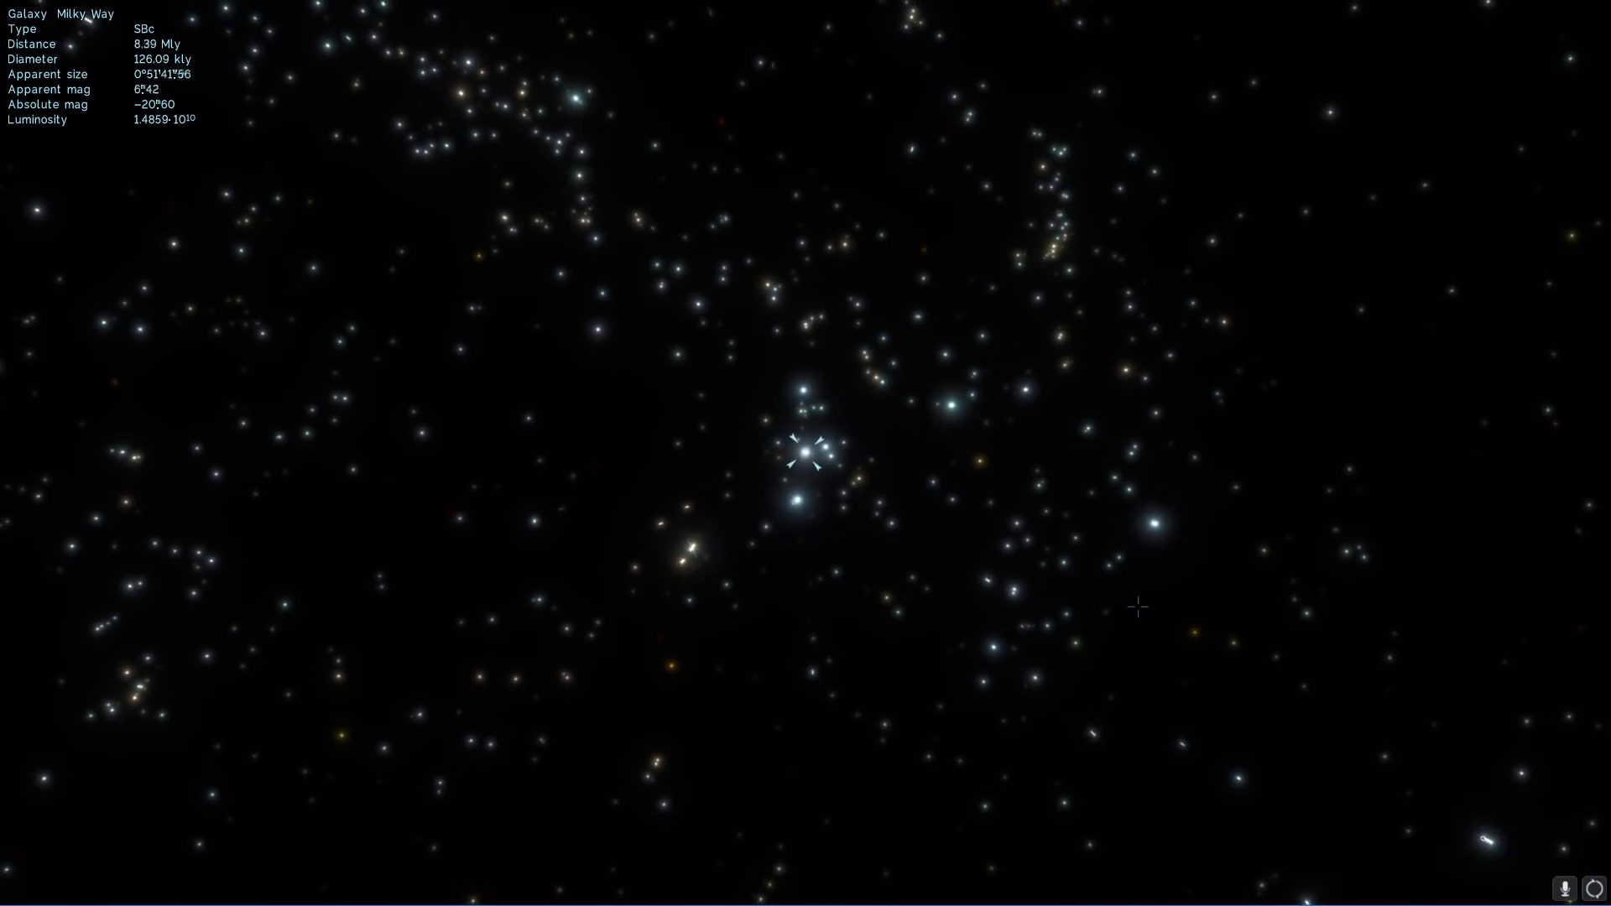
scroll("up", 3)
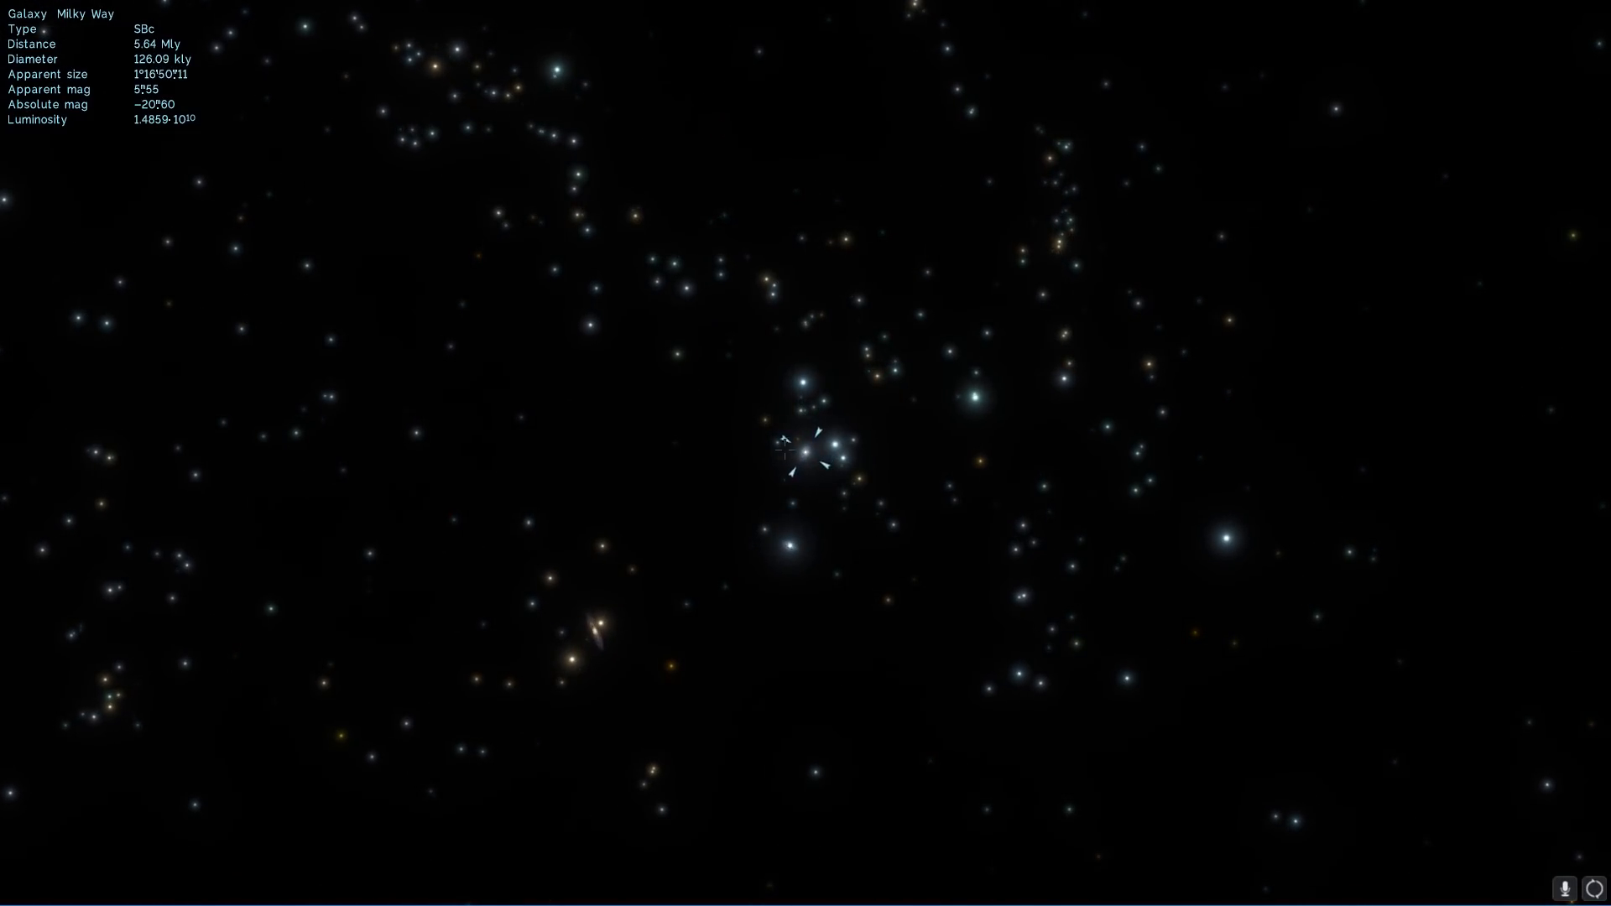
mouse_move(1210, 698)
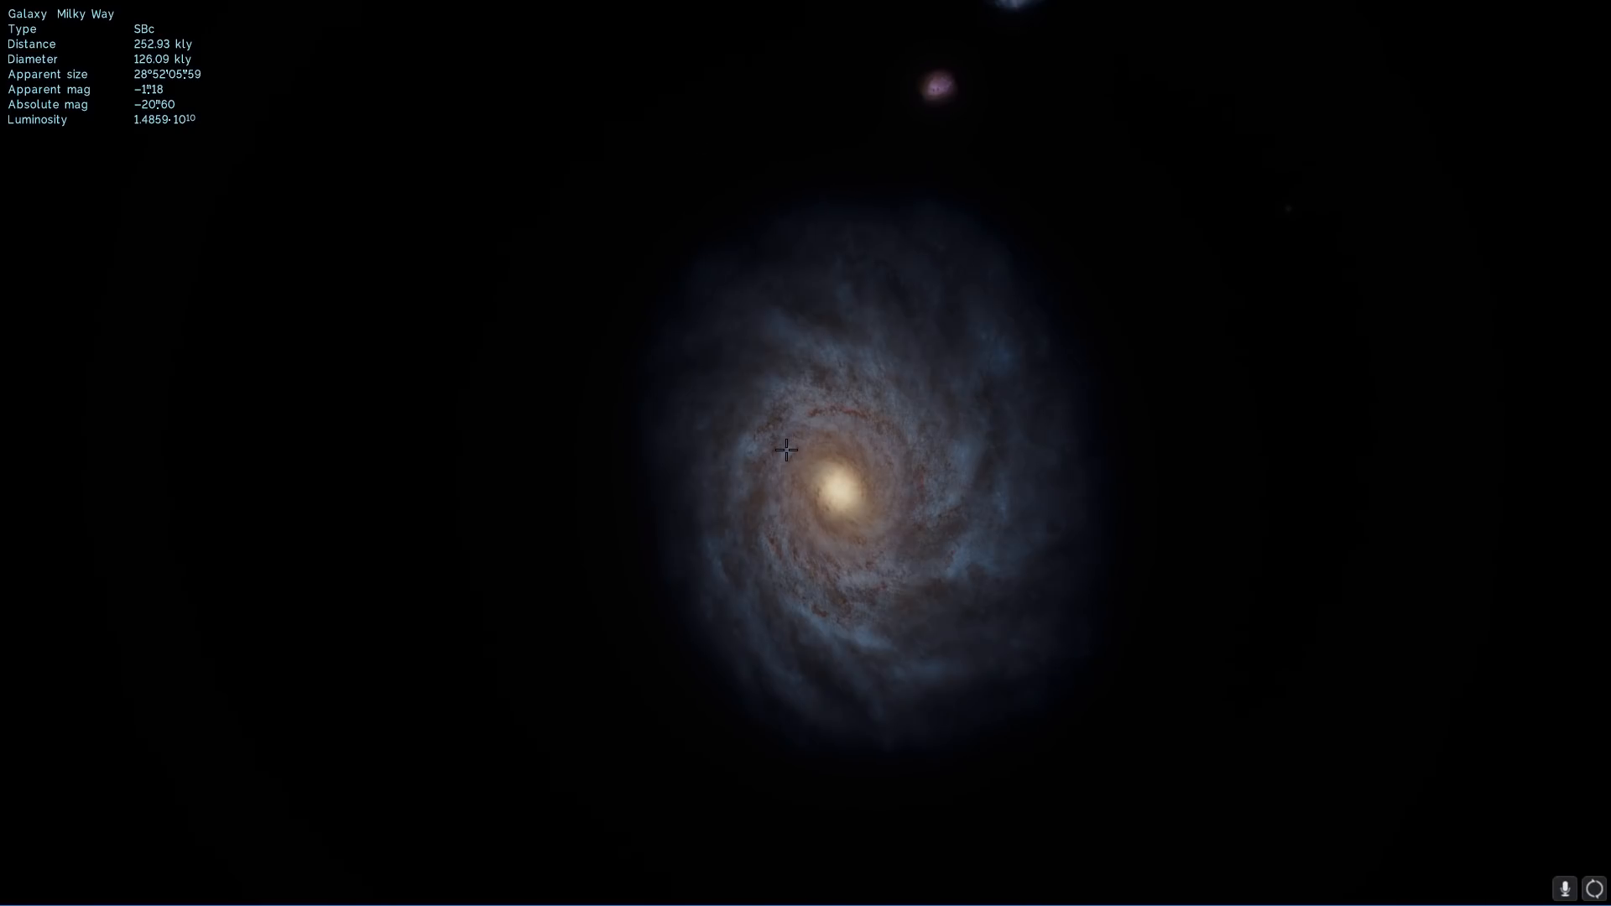
- Close in on the Milky Way's spiral disc at about 389 kly with its small companions nearby
scroll("down", 3)
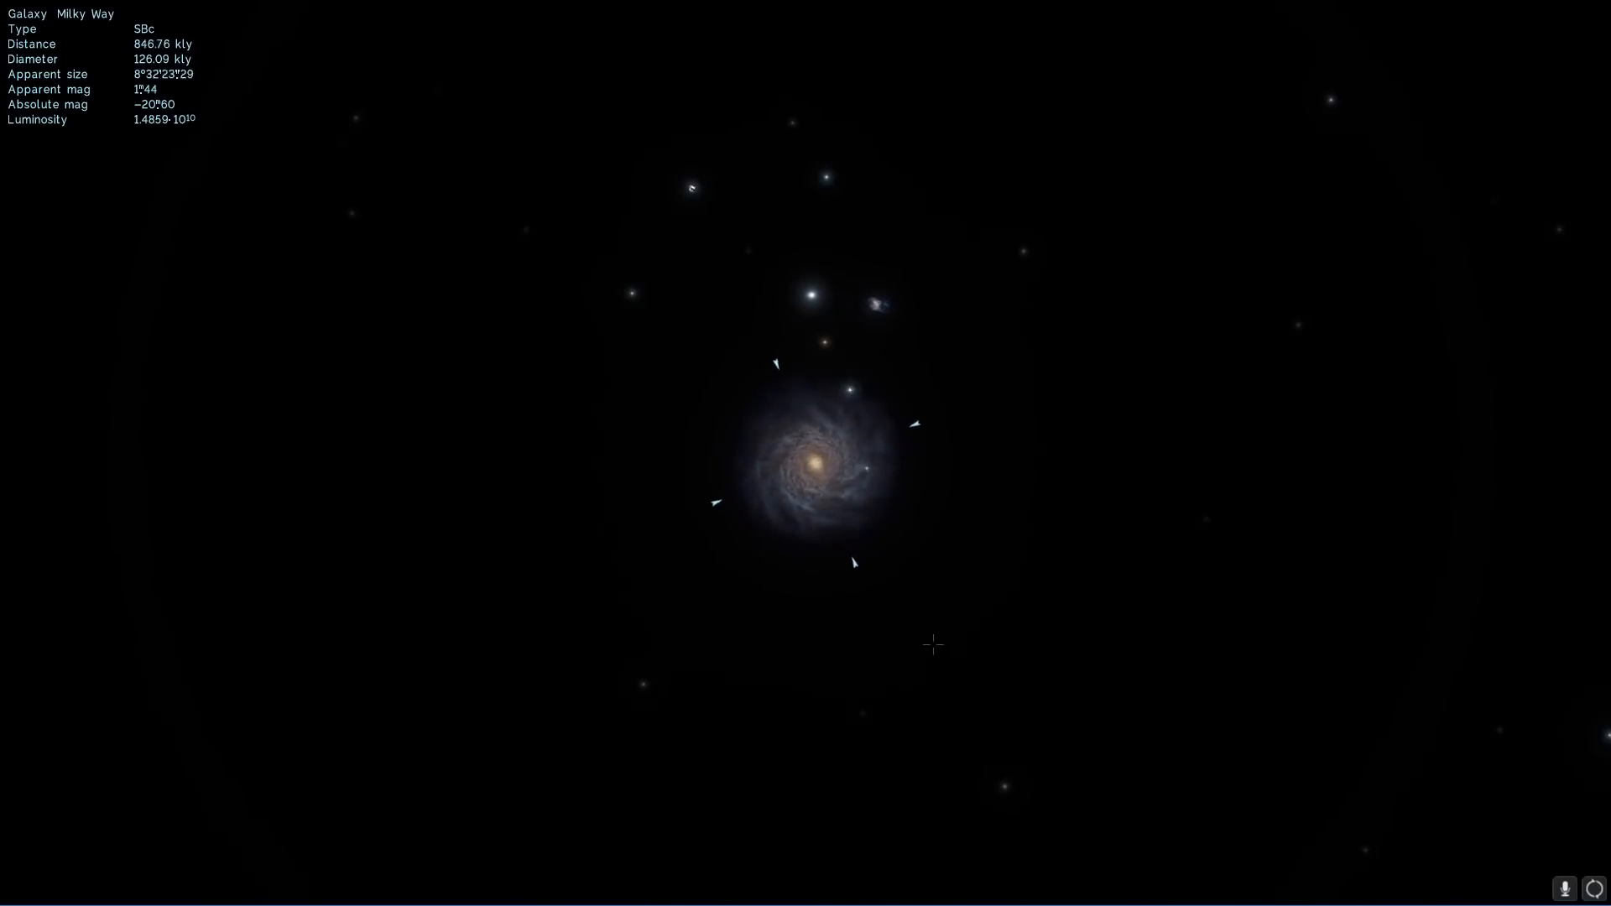
scroll("up", 3)
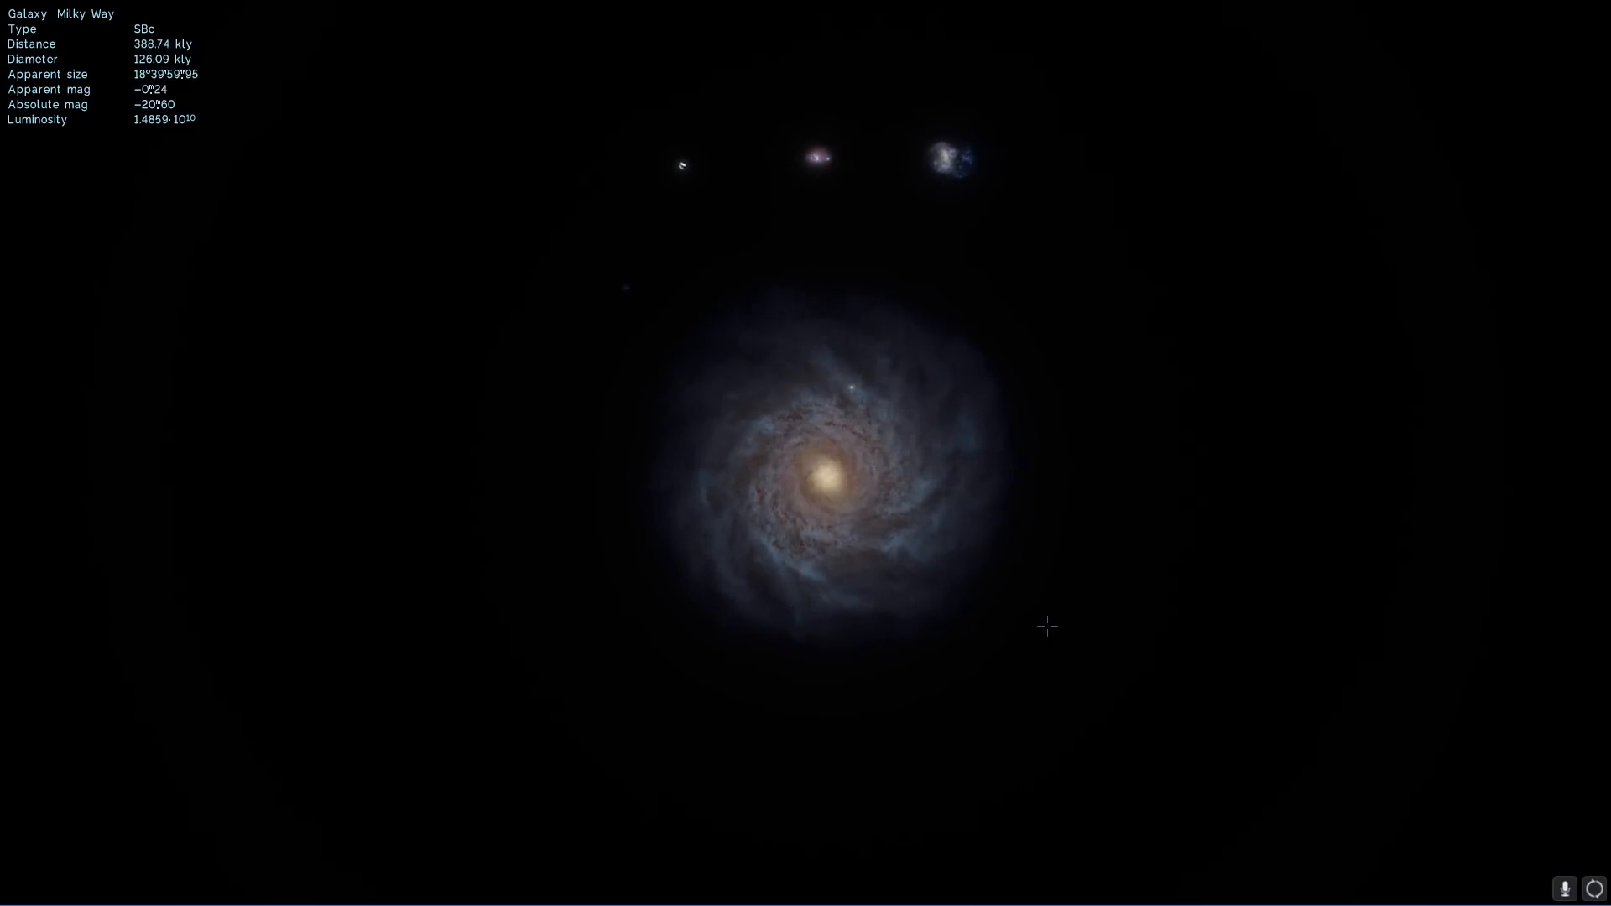